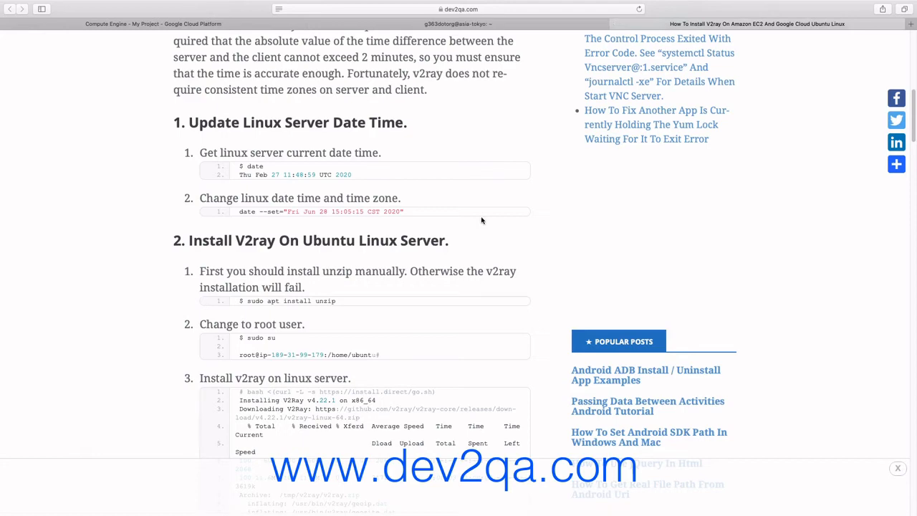
# Copy the 'date' command from the tutorial's Update Linux Server Date Time step.
pyautogui.scroll(3)
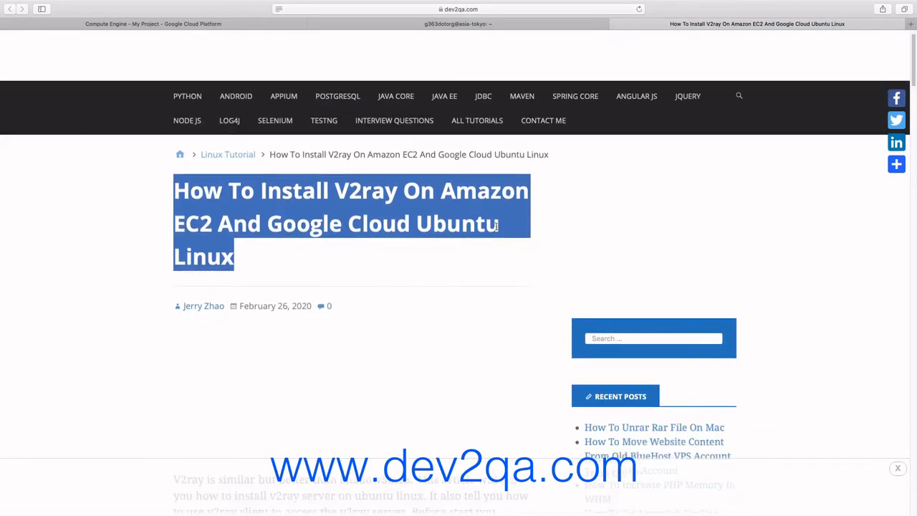
pyautogui.scroll(-3)
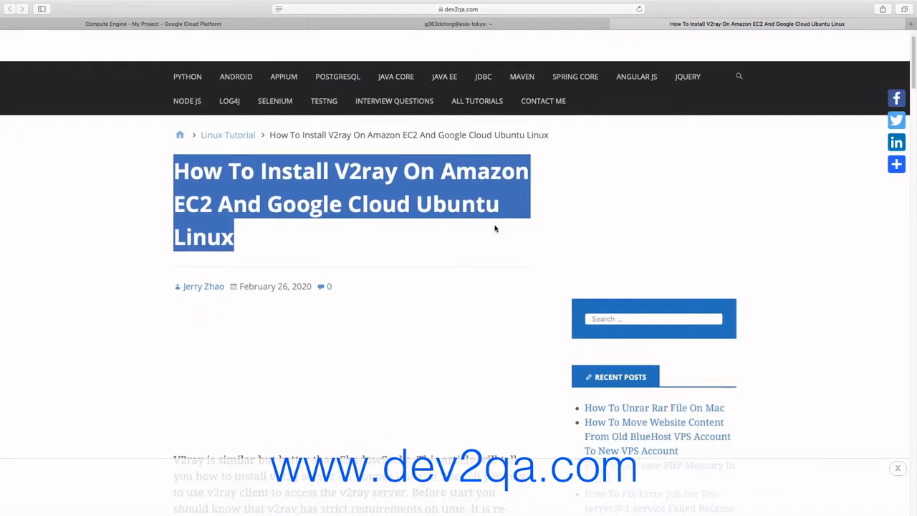
pyautogui.scroll(-3)
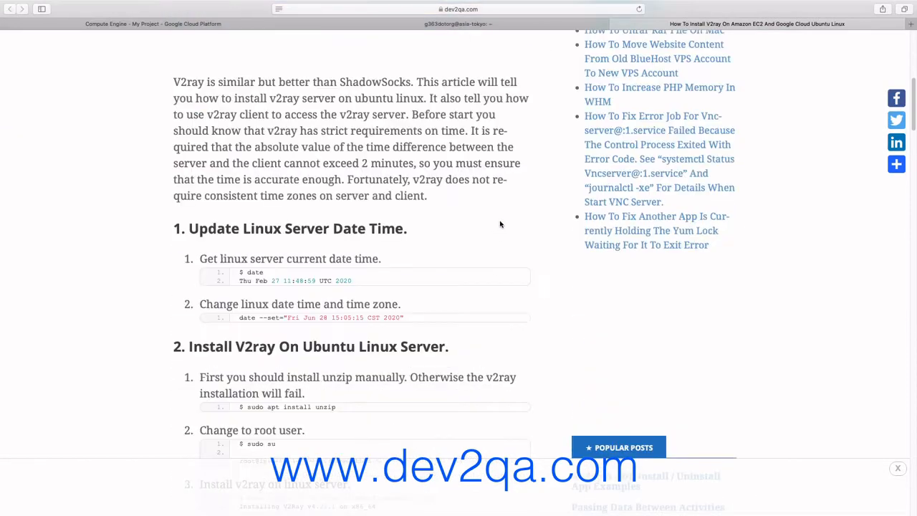
pyautogui.scroll(-3)
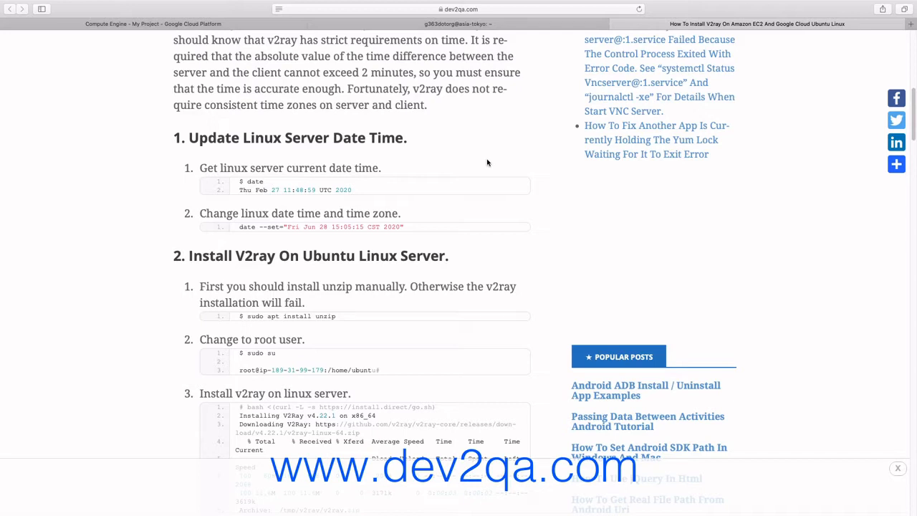
pyautogui.doubleClick(252, 181)
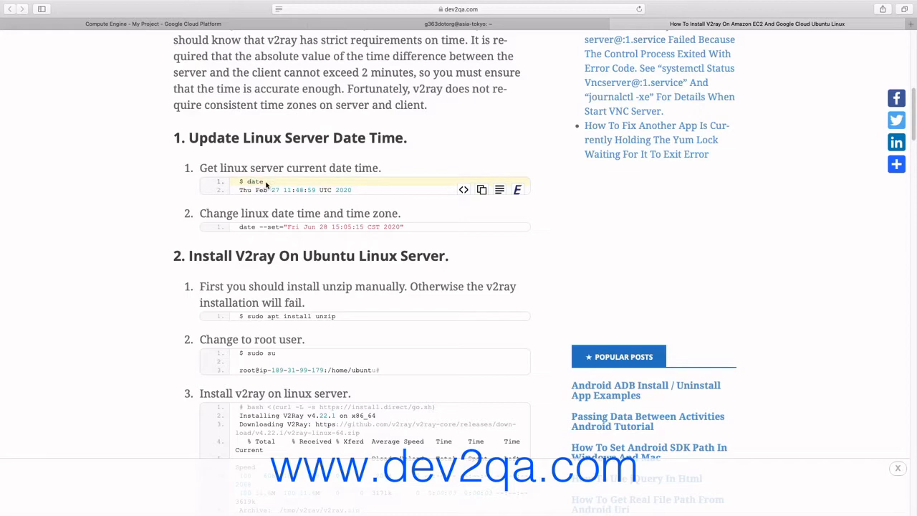
pyautogui.rightClick(251, 180)
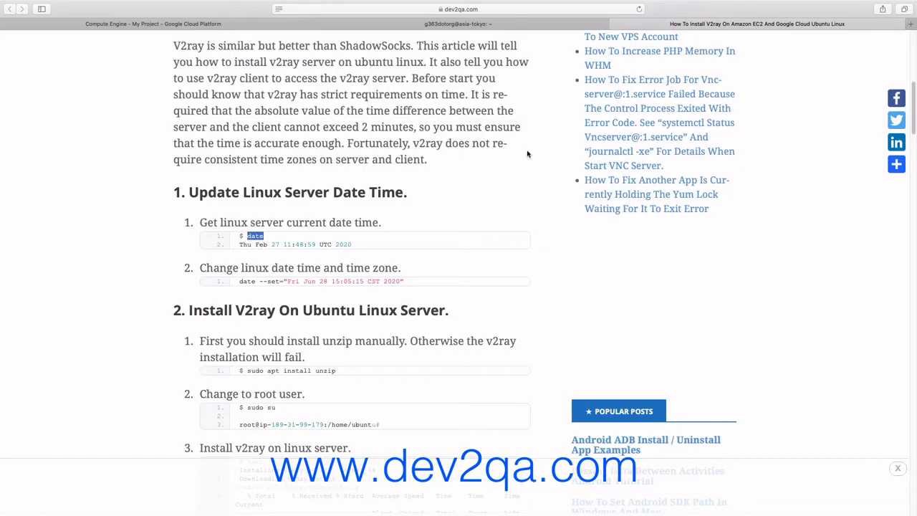
# Run 'date' in the SSH terminal to show the server's current UTC time.
pyautogui.click(458, 23)
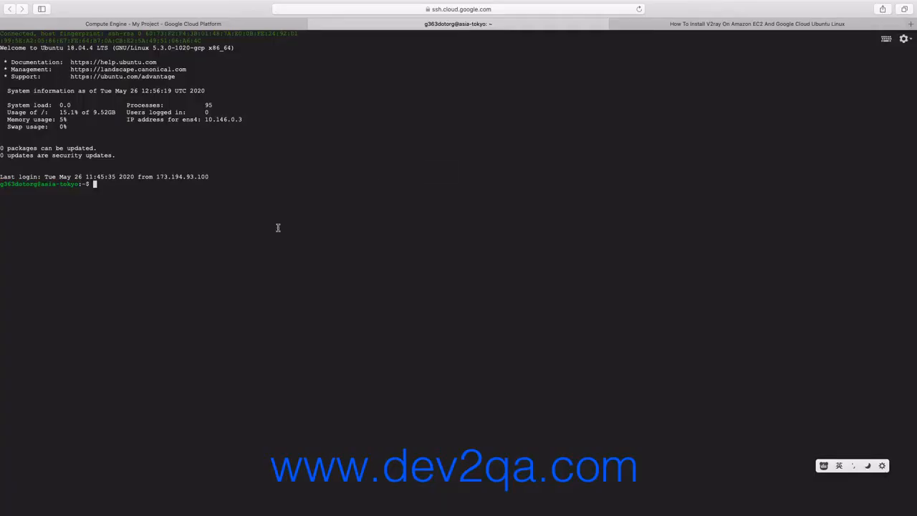
pyautogui.rightClick(278, 227)
pyautogui.write('date')
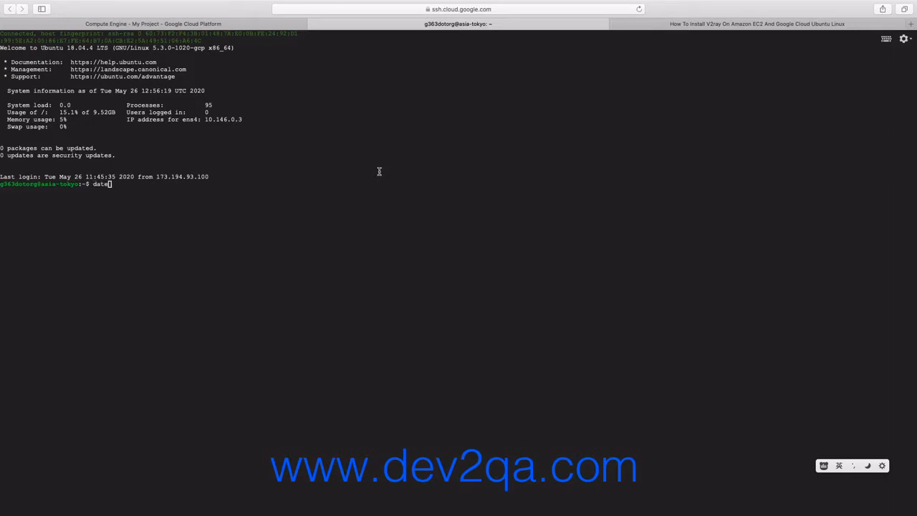
pyautogui.press('Return')
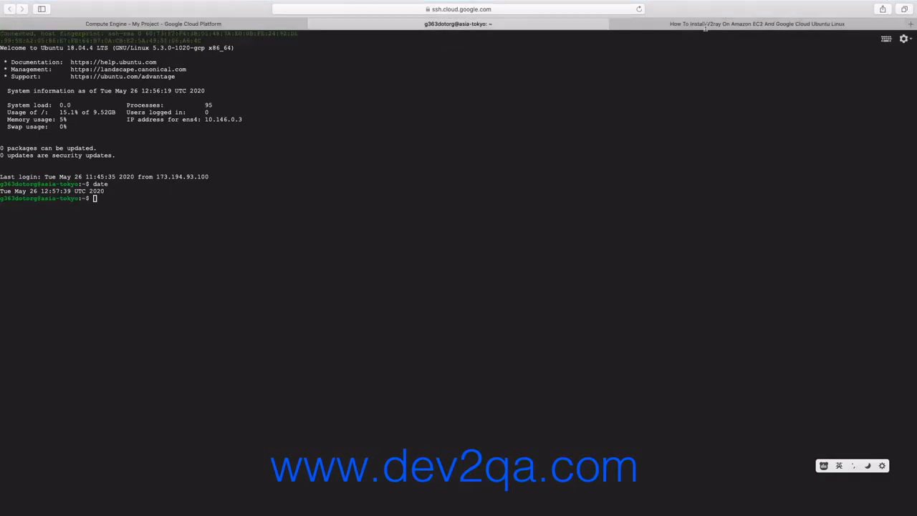
pyautogui.click(756, 23)
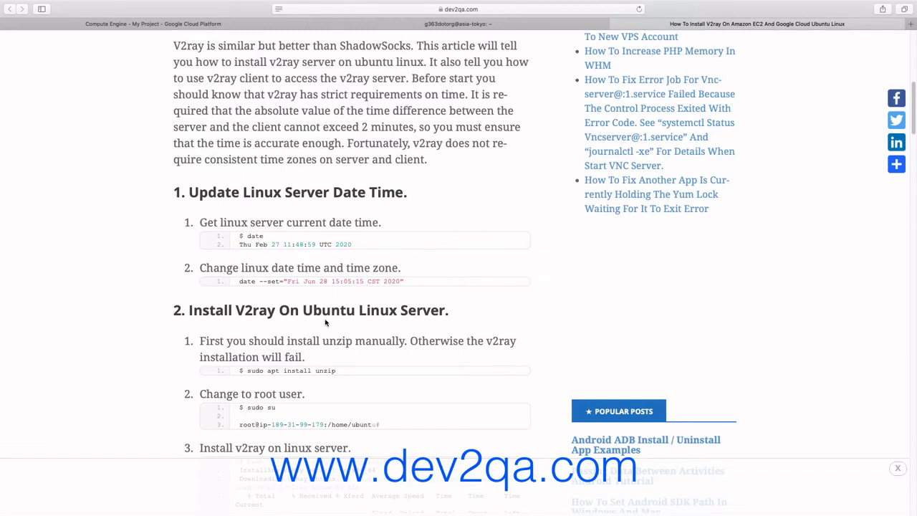
pyautogui.moveTo(673, 3)
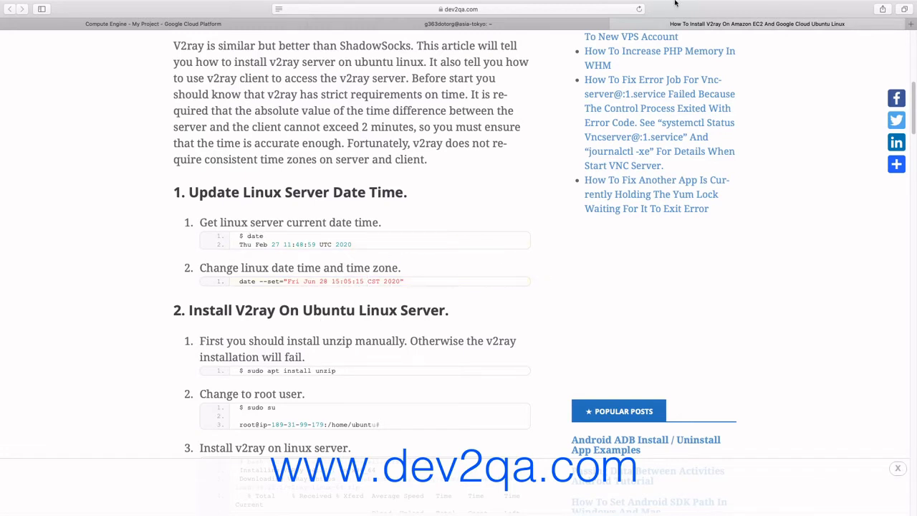
# Read the tutorial's time-sync requirement and return to the SSH session with the date output.
pyautogui.scroll(3)
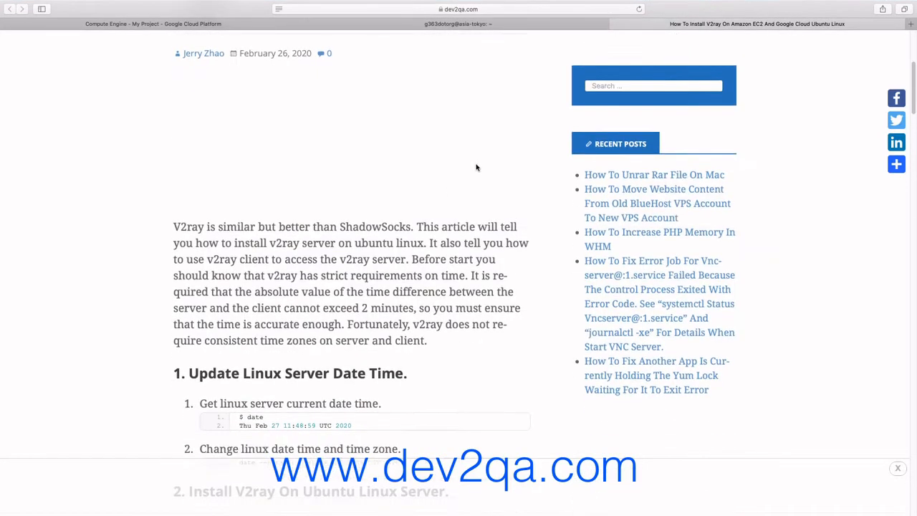
pyautogui.scroll(-3)
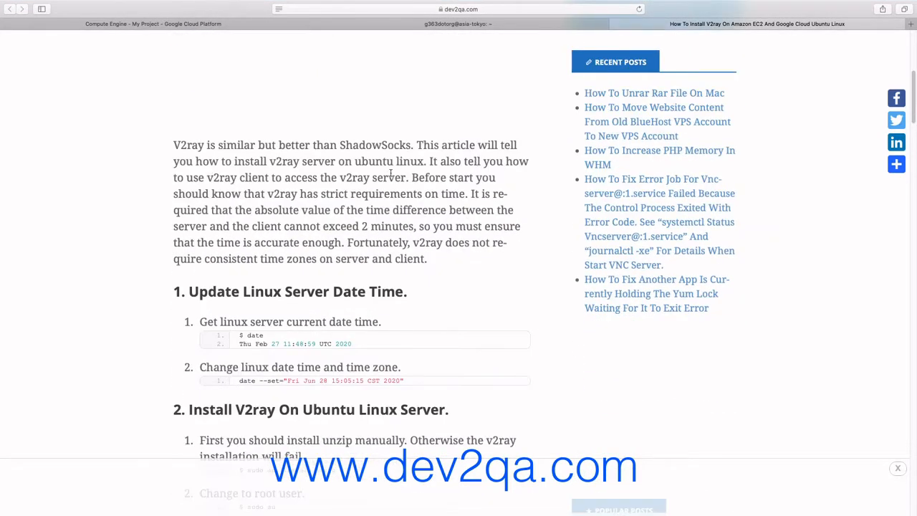
pyautogui.scroll(3)
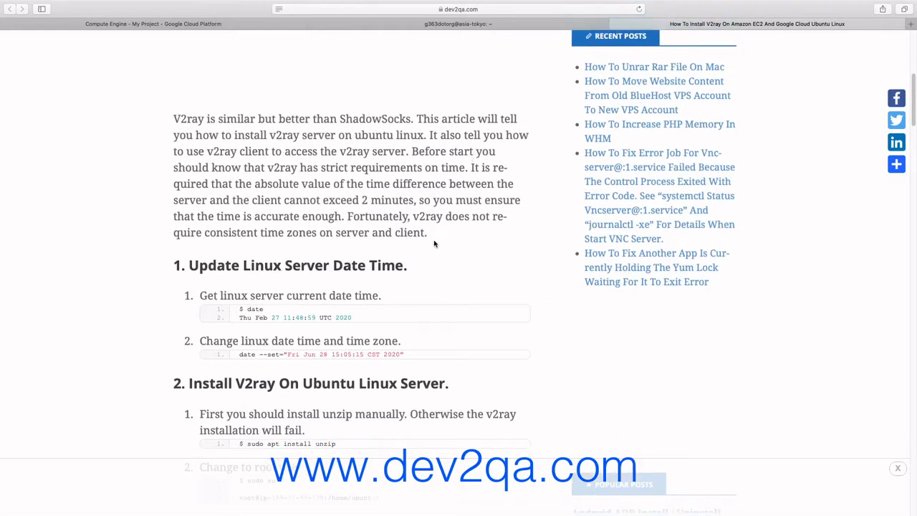
pyautogui.moveTo(226, 192)
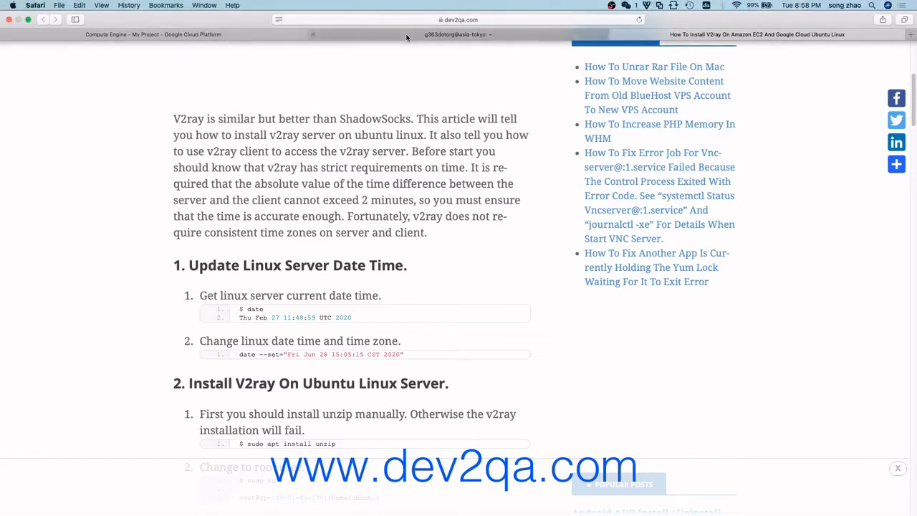
pyautogui.click(457, 35)
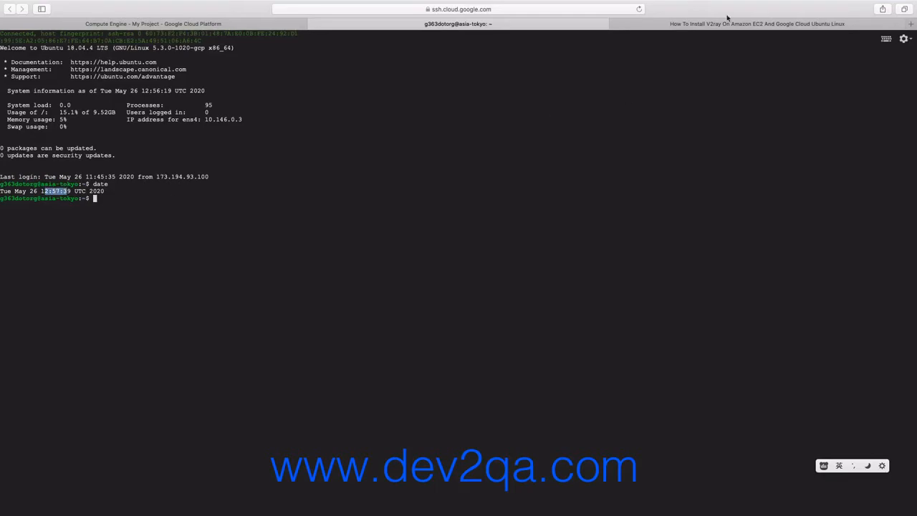
# Run 'sudo apt install unzip' from the tutorial to install unzip on the server.
pyautogui.click(756, 23)
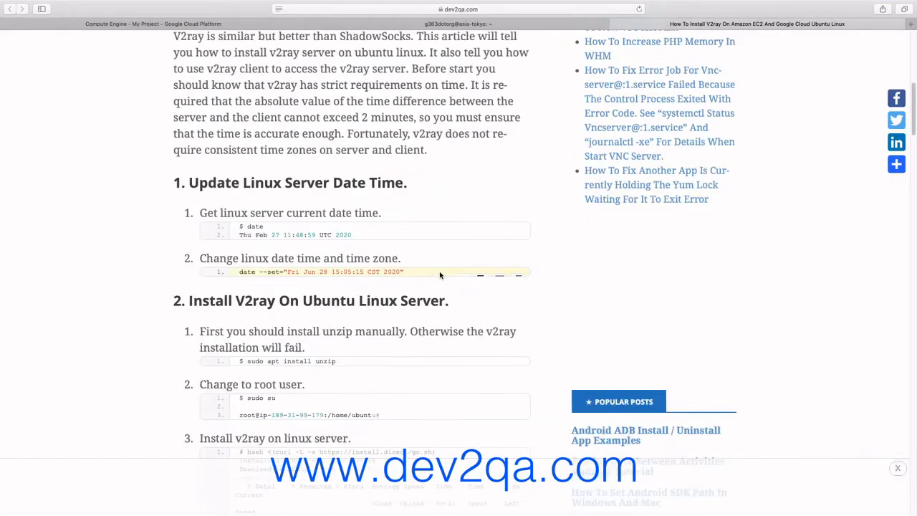
pyautogui.scroll(-3)
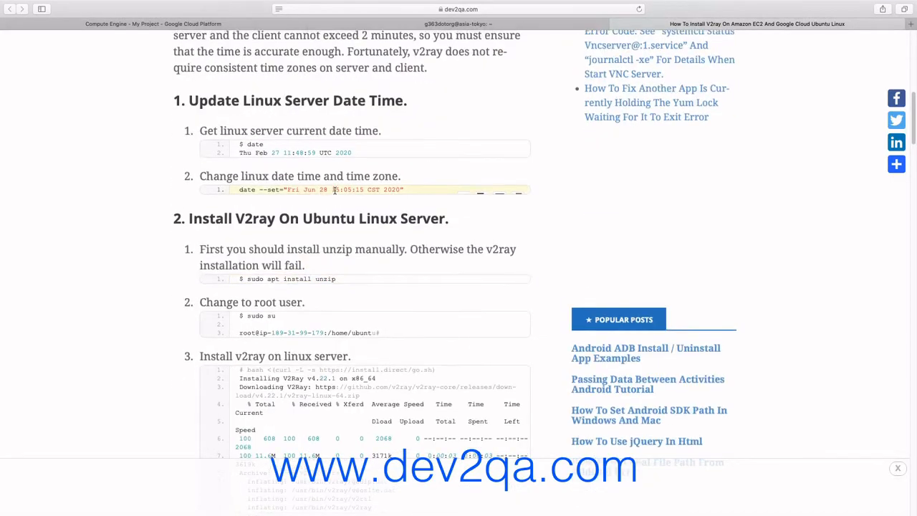
pyautogui.doubleClick(301, 278)
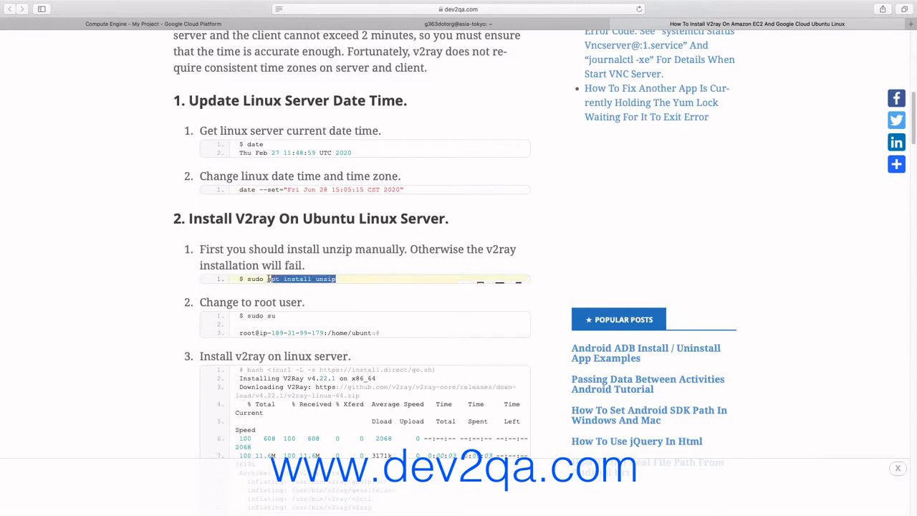
pyautogui.rightClick(301, 278)
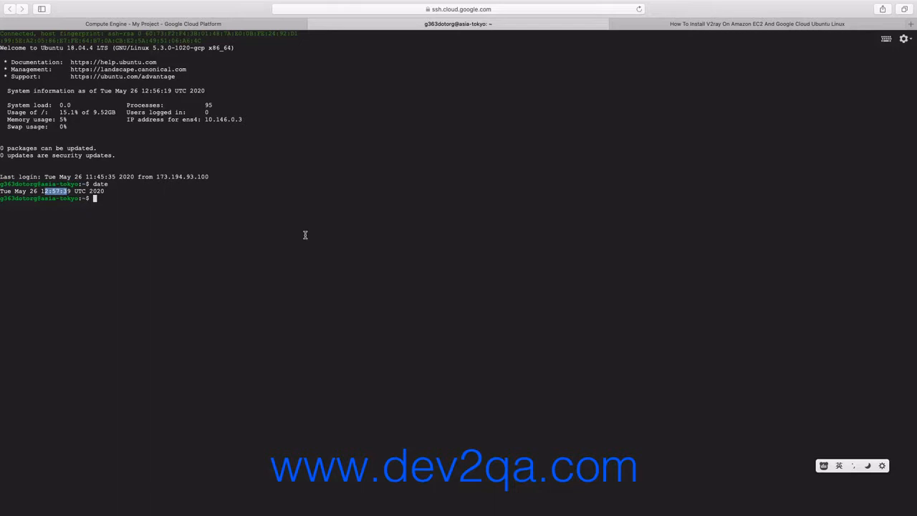
pyautogui.write('sudo apt install unzip')
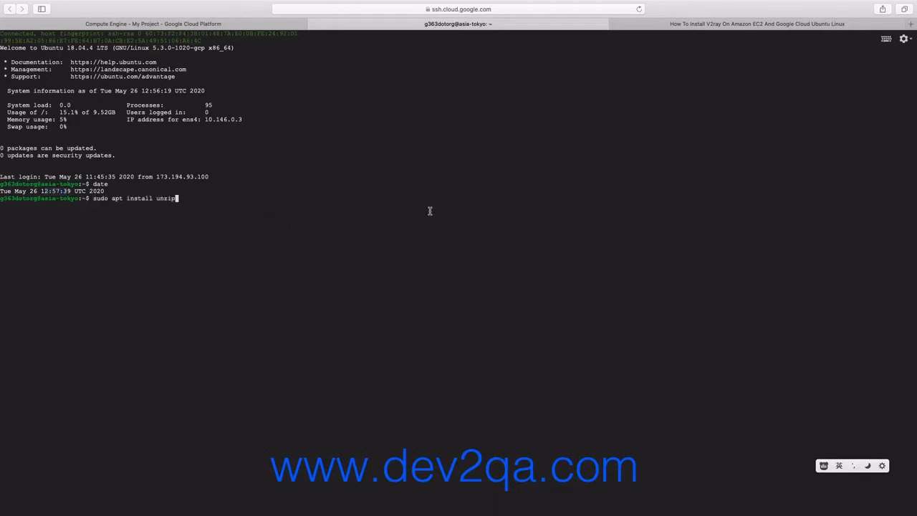
pyautogui.press('Return')
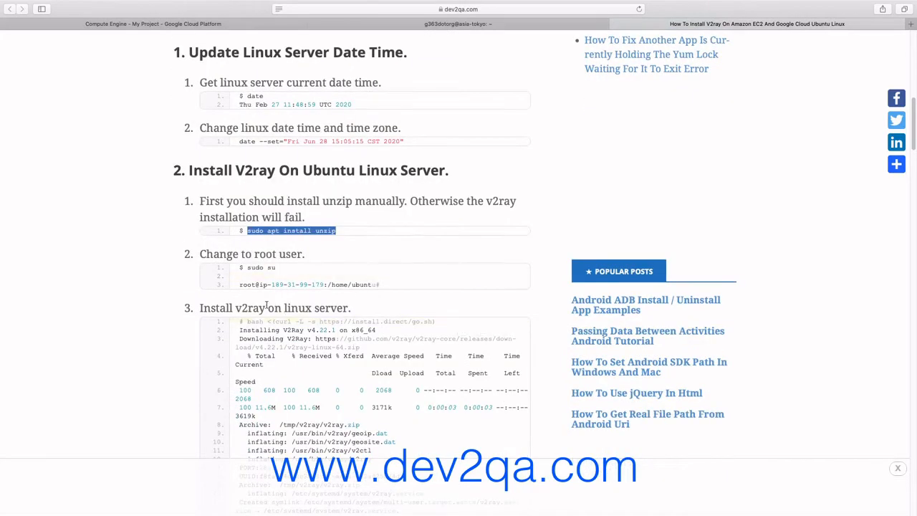
# Run 'sudo su' in the SSH terminal to become the root user.
pyautogui.doubleClick(258, 268)
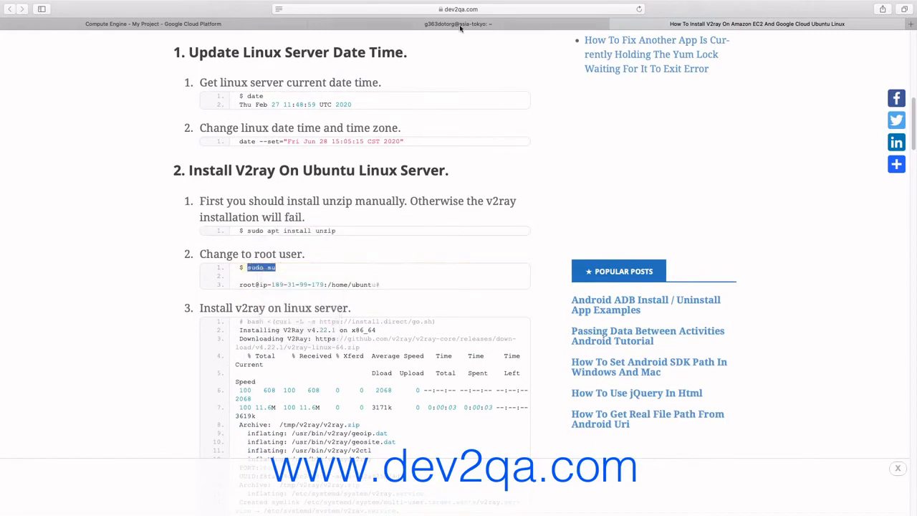
pyautogui.click(455, 23)
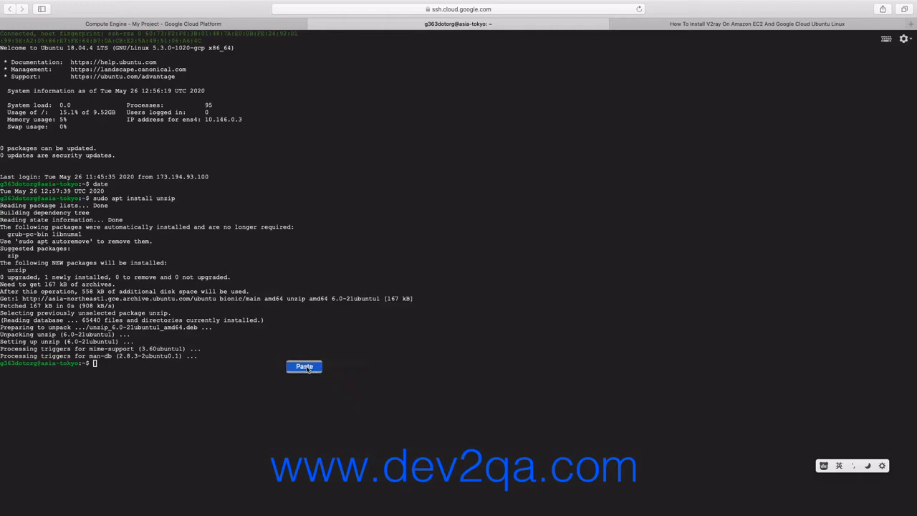
pyautogui.click(304, 367)
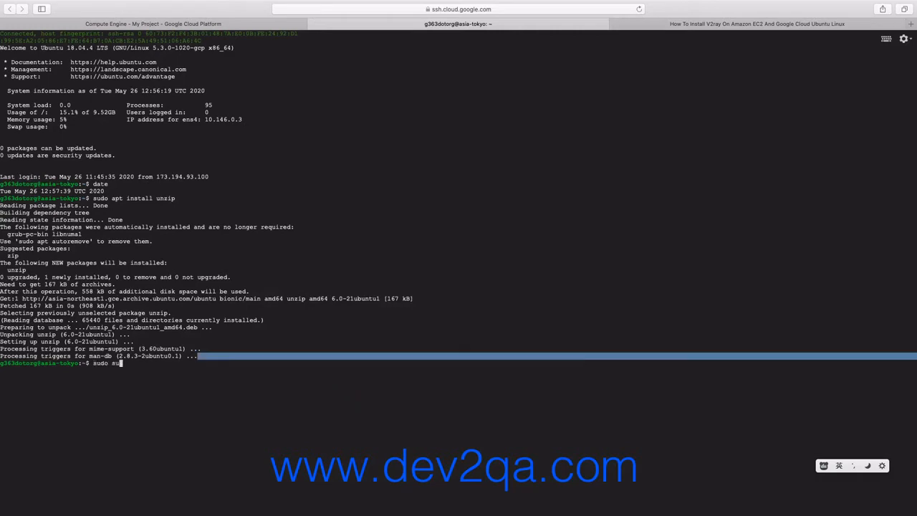
pyautogui.press('Return')
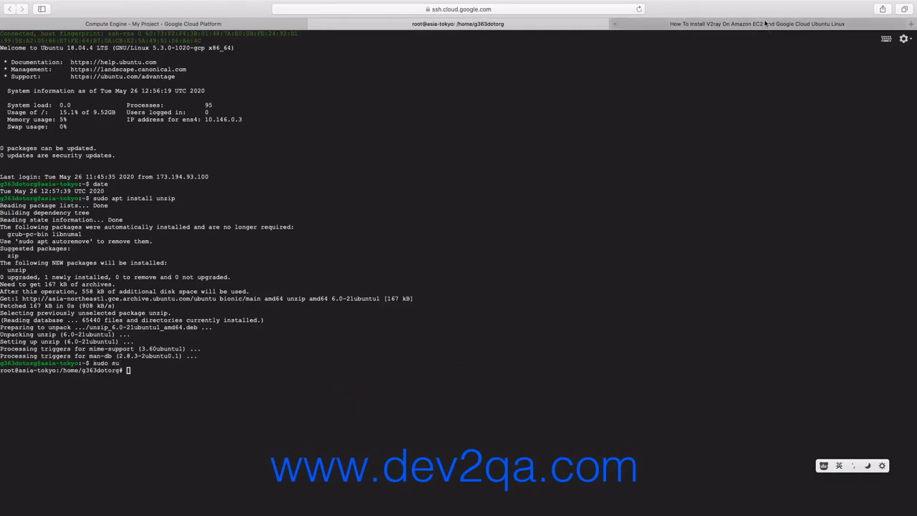
pyautogui.click(756, 22)
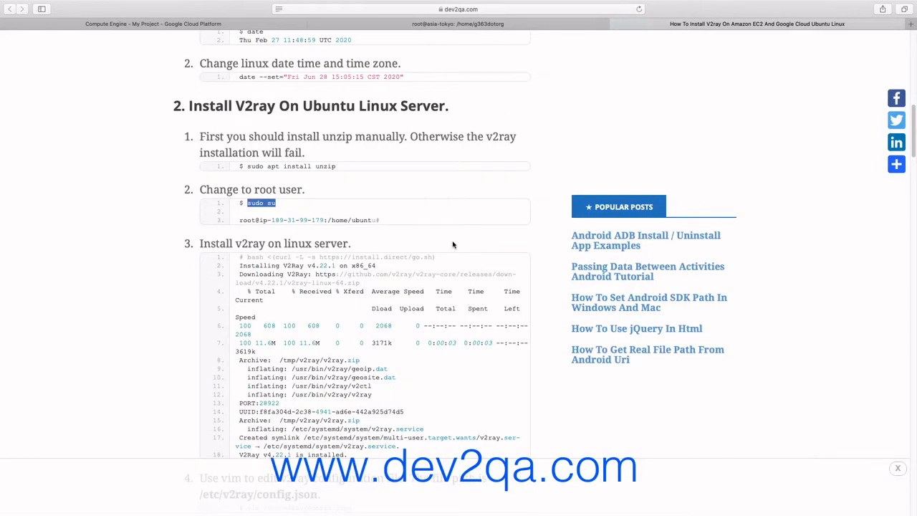
pyautogui.click(457, 23)
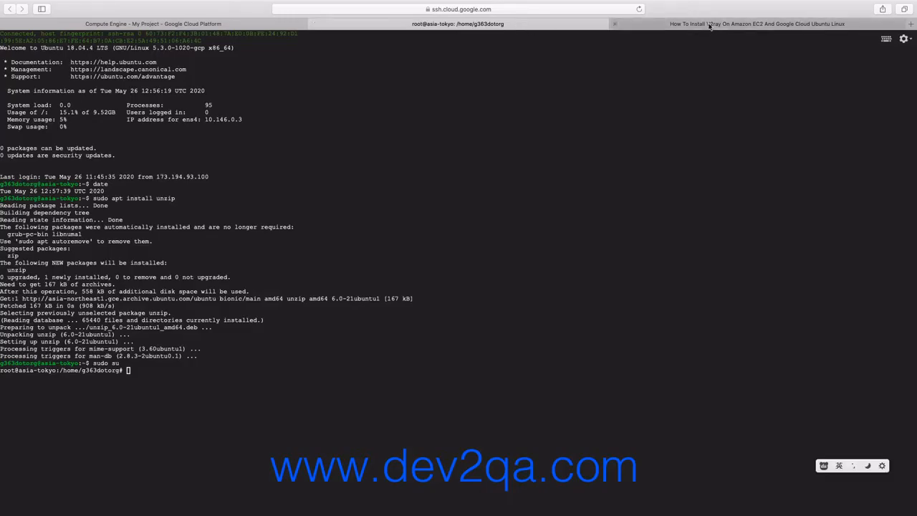
pyautogui.click(756, 23)
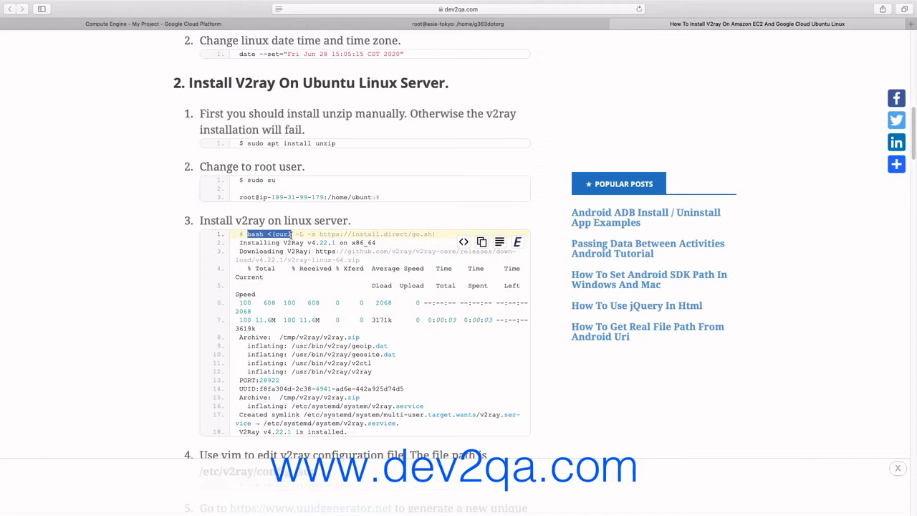
# Run the 'bash <(curl …go.sh)' install script as root so V2Ray is installed on the VM.
pyautogui.moveTo(293, 233); pyautogui.dragTo(436, 234)
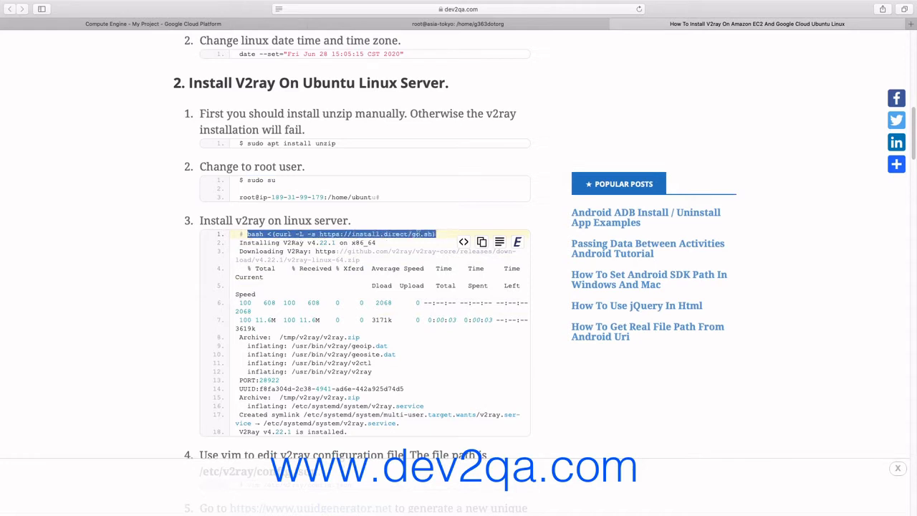
pyautogui.moveTo(488, 78)
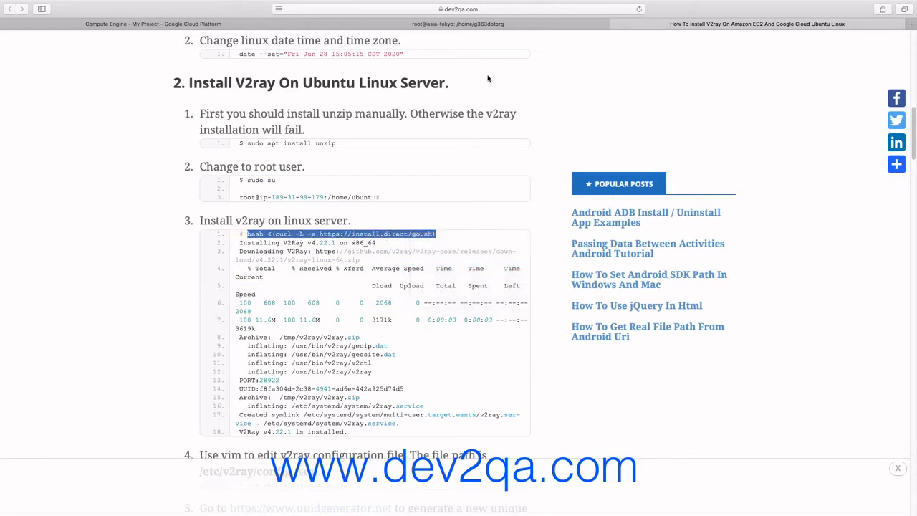
pyautogui.click(457, 23)
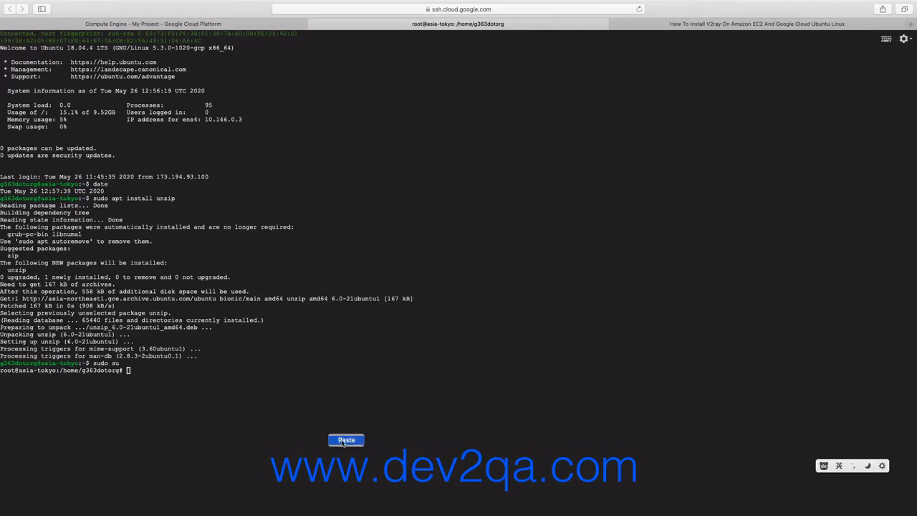
pyautogui.click(347, 439)
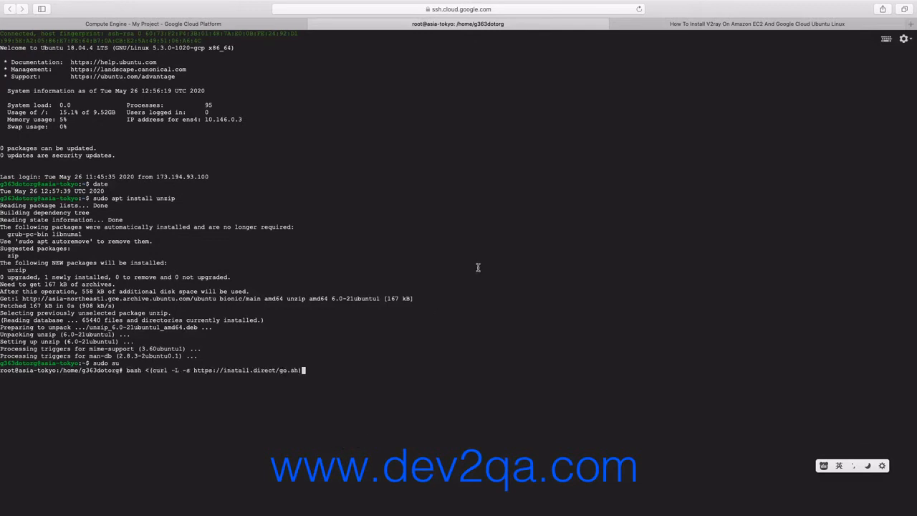
pyautogui.press('Return')
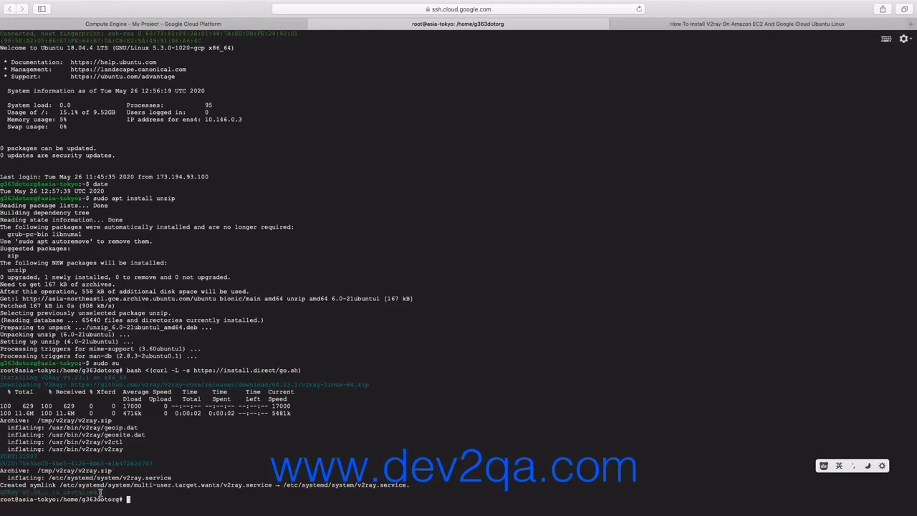
pyautogui.click(757, 23)
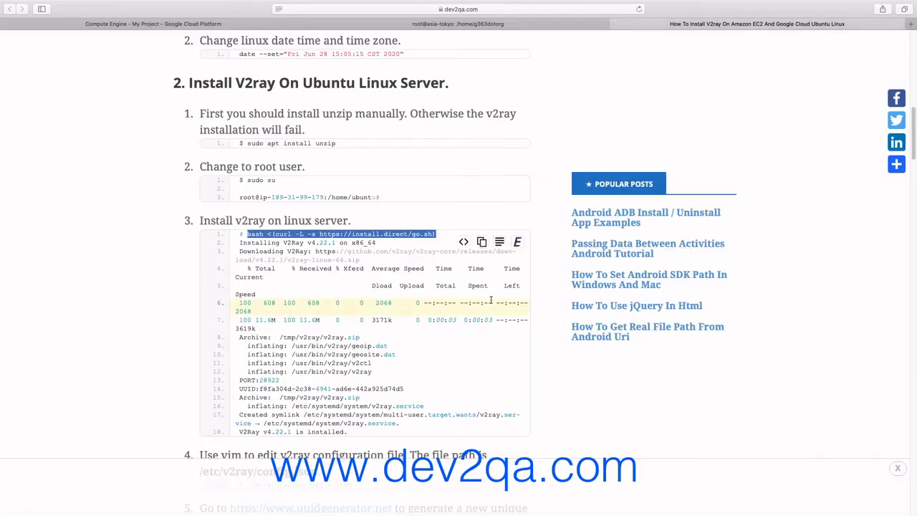
pyautogui.scroll(-3)
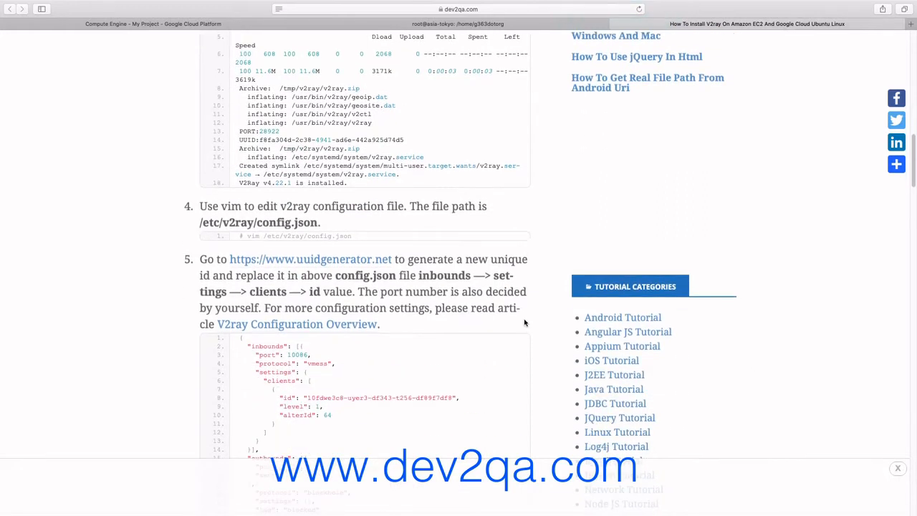
# Open /etc/v2ray/config.json in vim on the server.
pyautogui.scroll(-3)
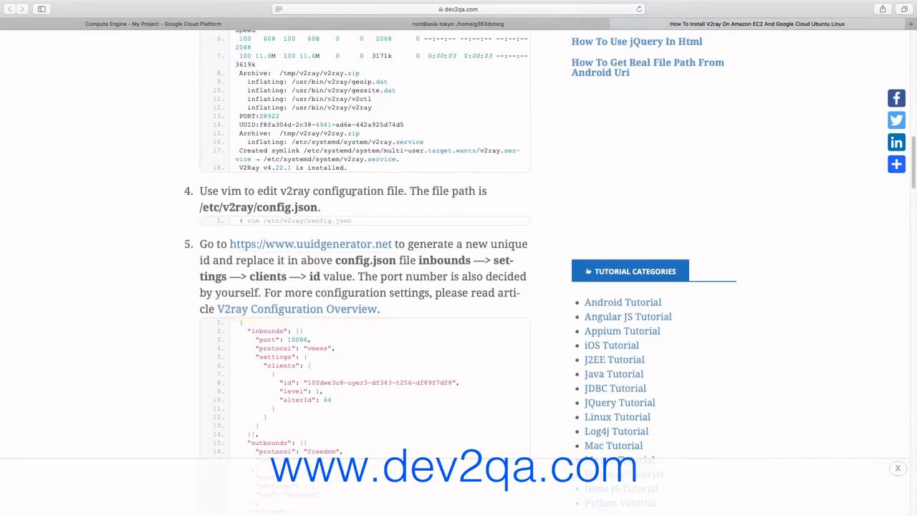
pyautogui.scroll(-3)
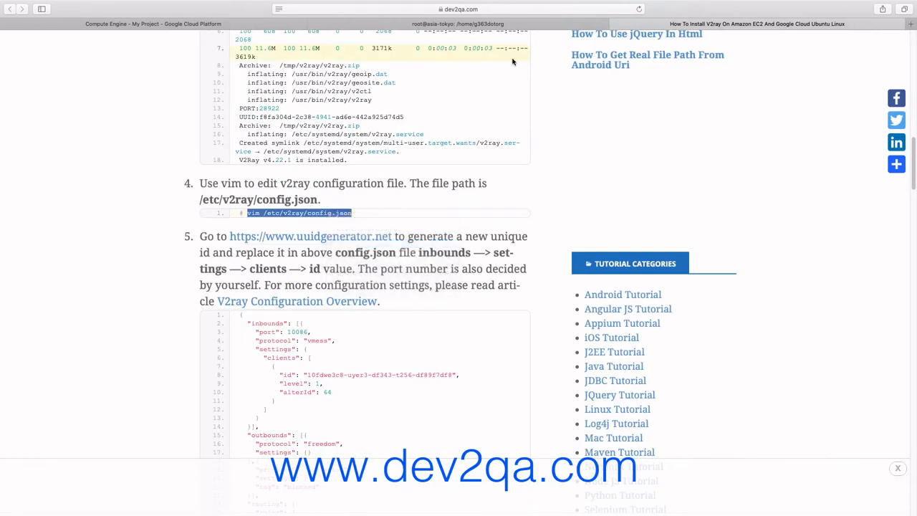
pyautogui.click(457, 23)
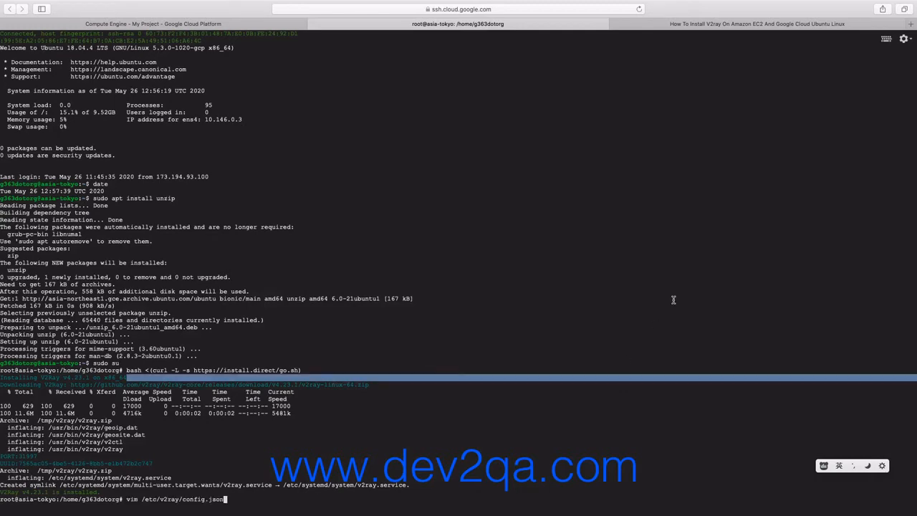
pyautogui.press('Return')
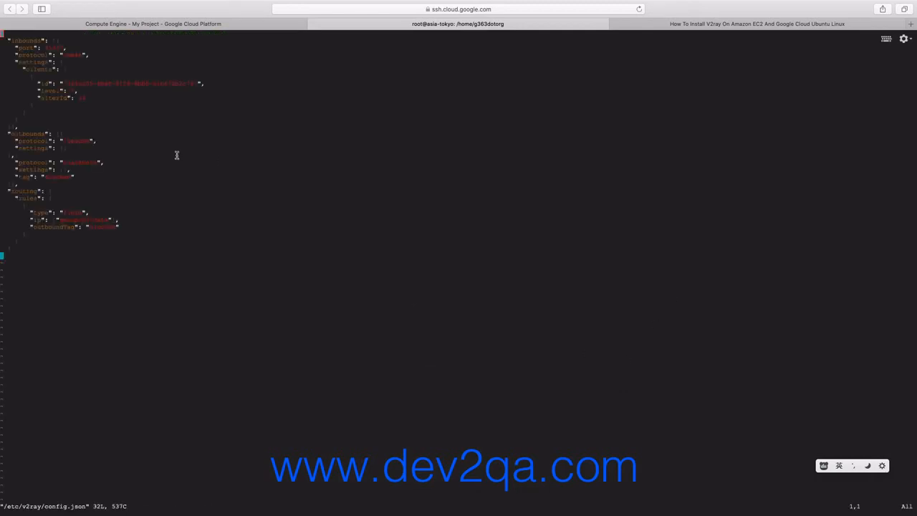
pyautogui.click(756, 22)
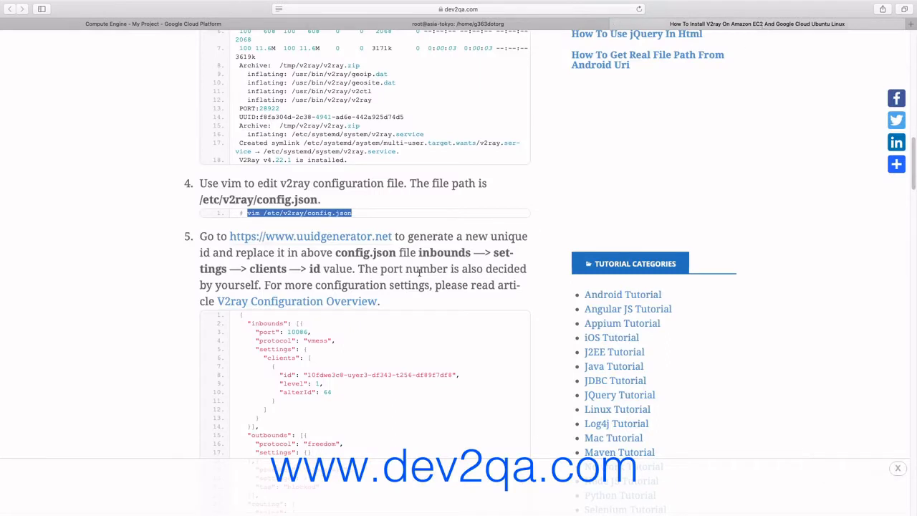
# Read the tutorial's config.json example, auto-start and systemctl start steps down to the client section.
pyautogui.scroll(-3)
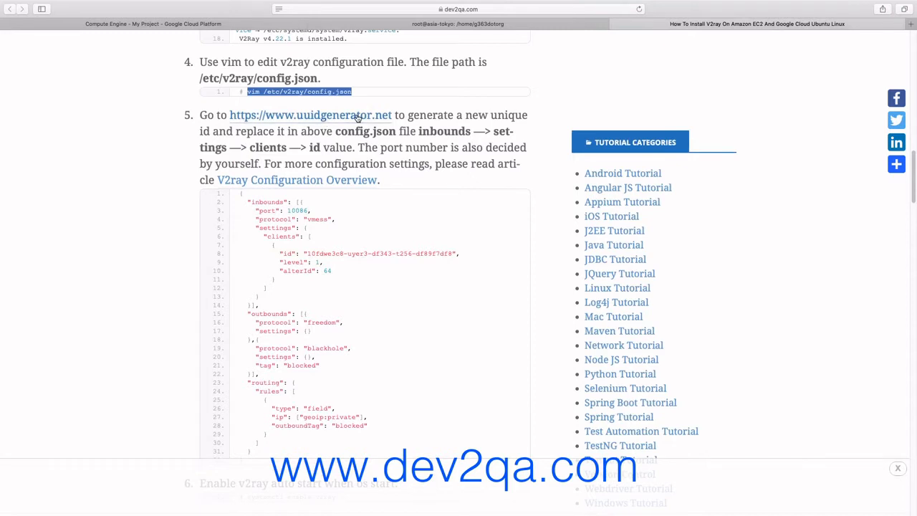
pyautogui.moveTo(298, 144)
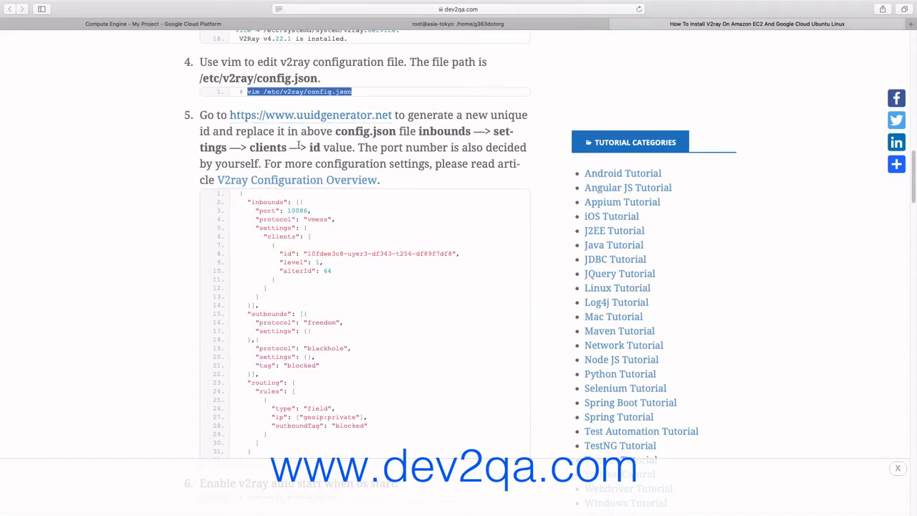
pyautogui.scroll(-3)
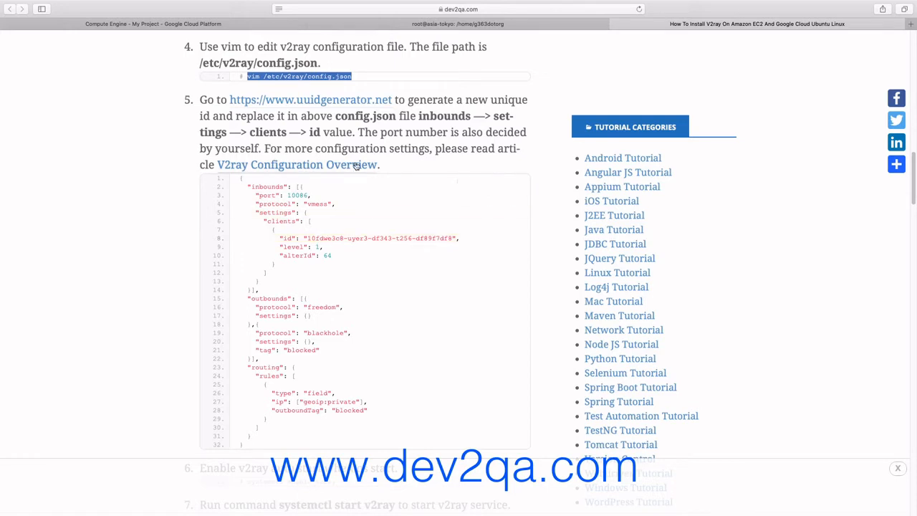
pyautogui.scroll(-3)
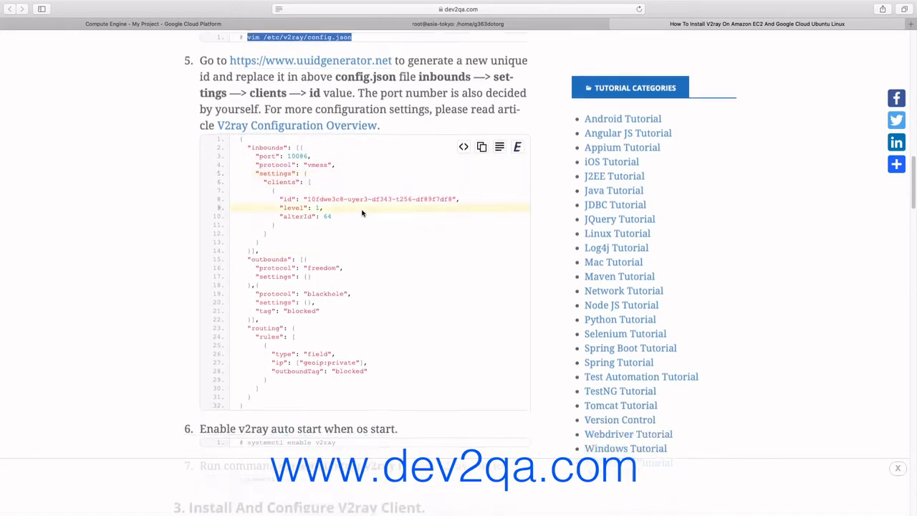
pyautogui.scroll(-3)
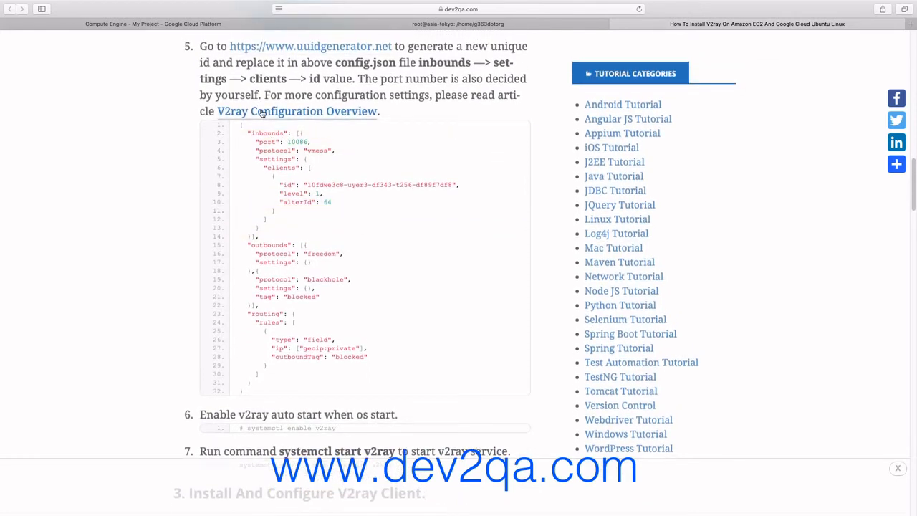
pyautogui.doubleClick(295, 112)
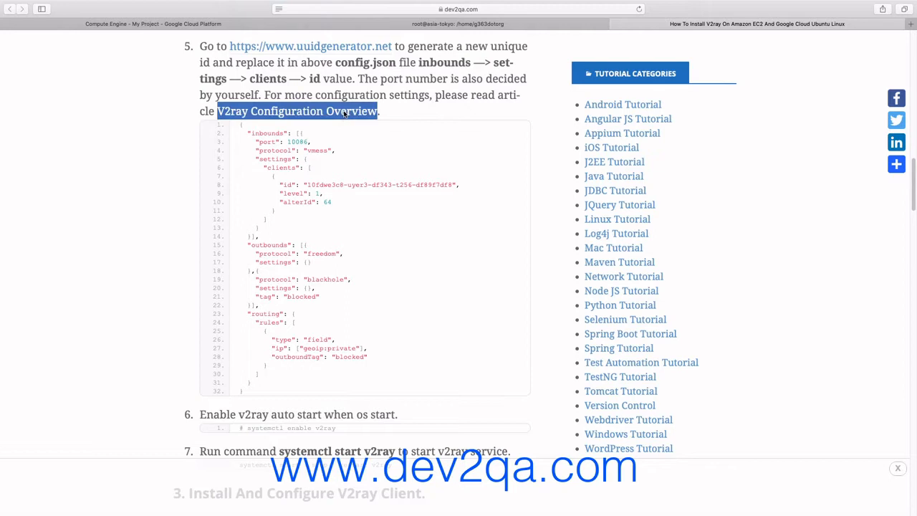
pyautogui.click(298, 112)
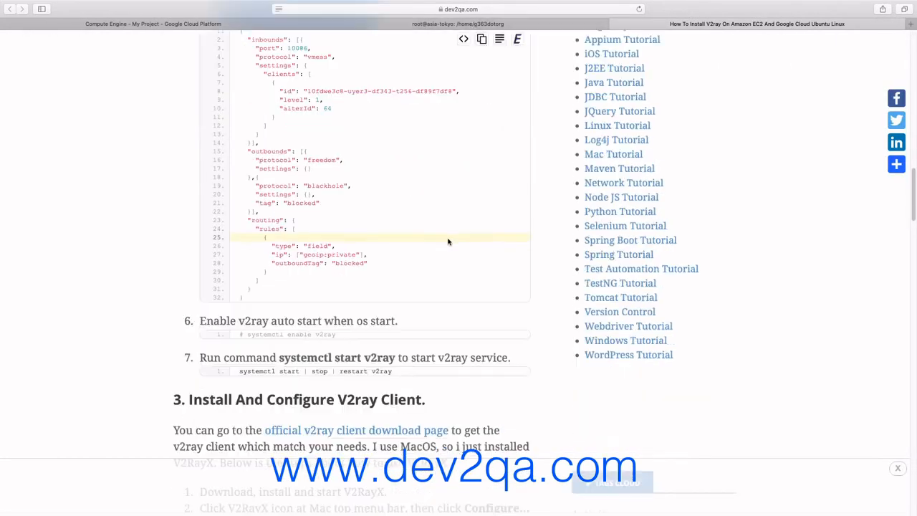
# Scroll past the V2RayX client steps to section 4 on adding the server port to the cloud firewall.
pyautogui.scroll(-3)
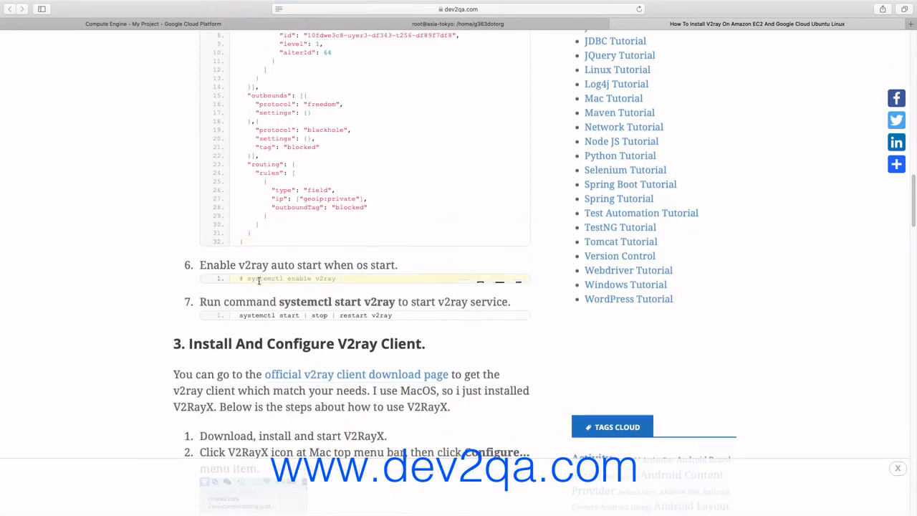
pyautogui.scroll(-3)
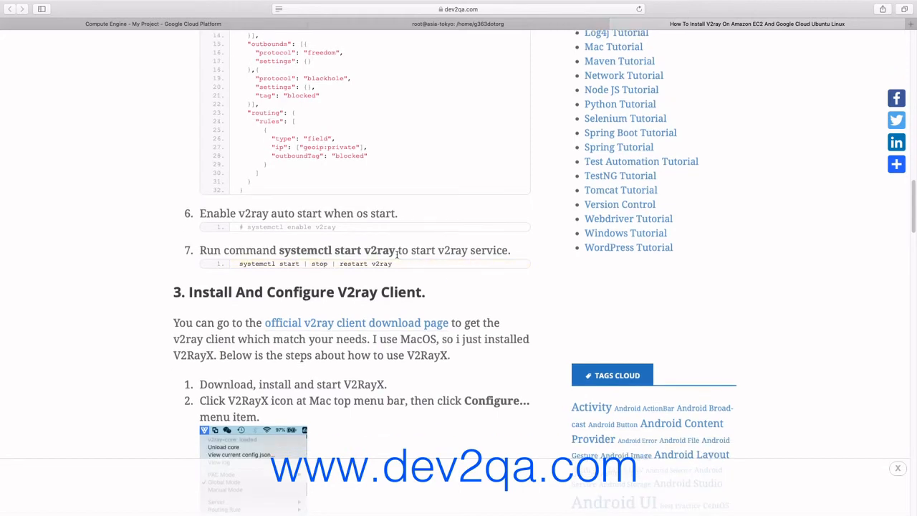
pyautogui.scroll(-3)
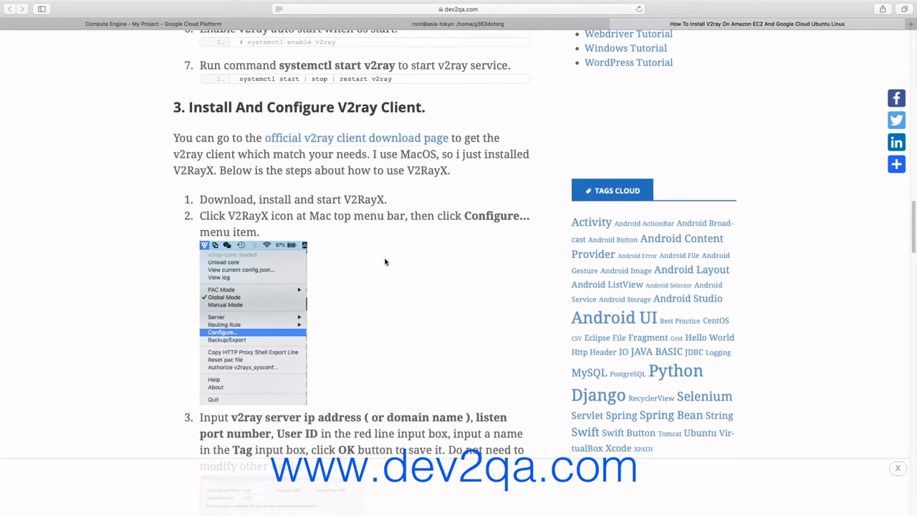
pyautogui.scroll(-3)
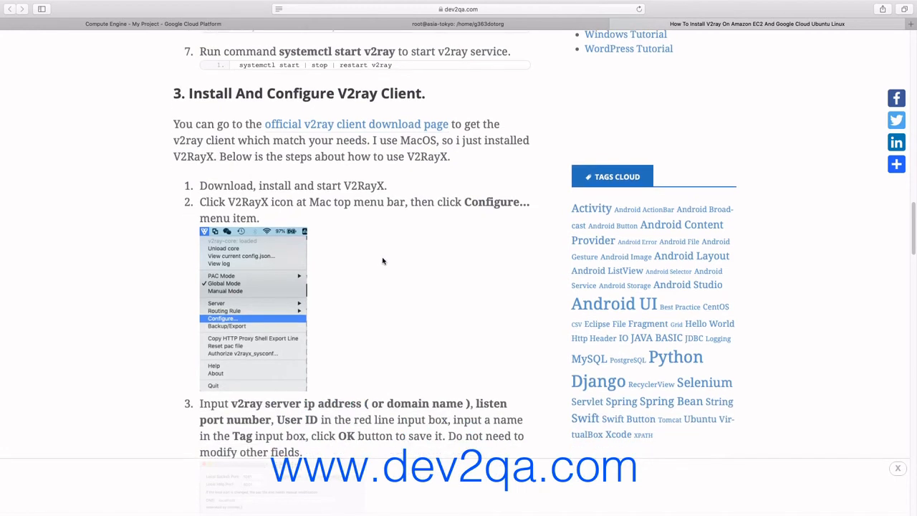
pyautogui.scroll(-3)
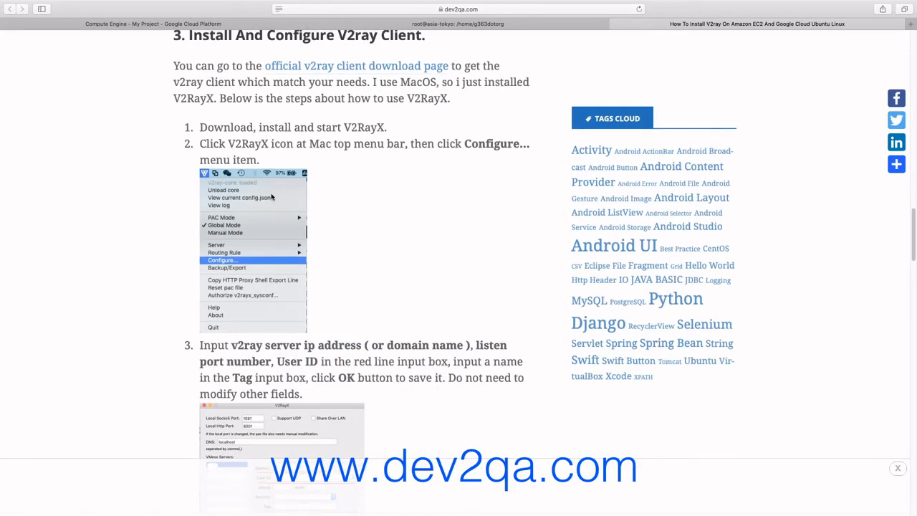
pyautogui.moveTo(401, 168)
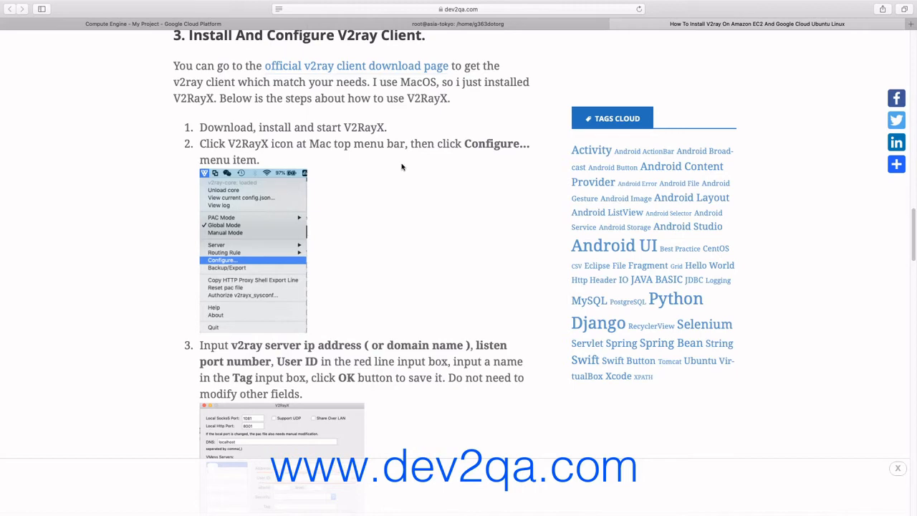
pyautogui.scroll(-3)
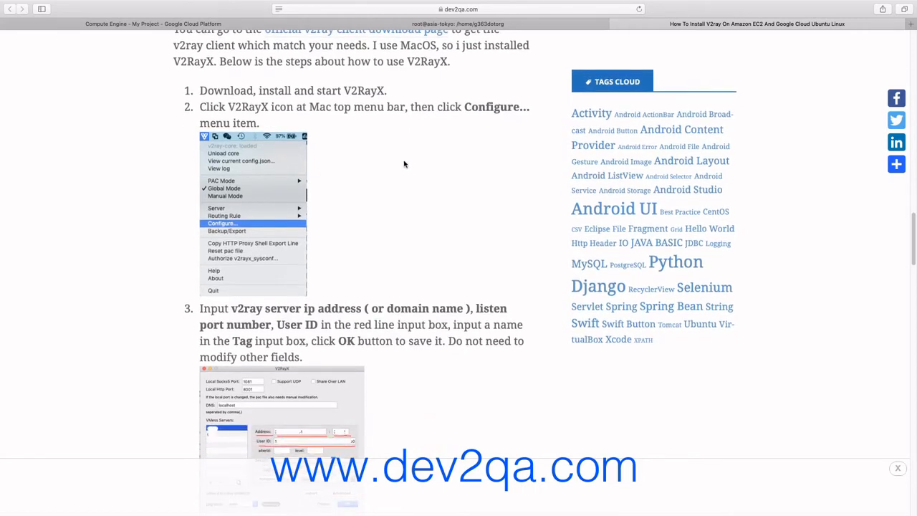
pyautogui.scroll(-3)
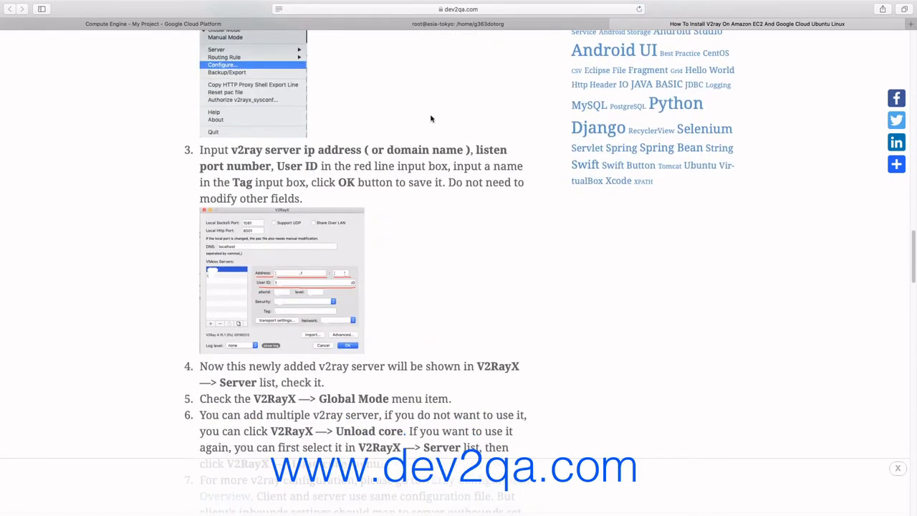
pyautogui.scroll(3)
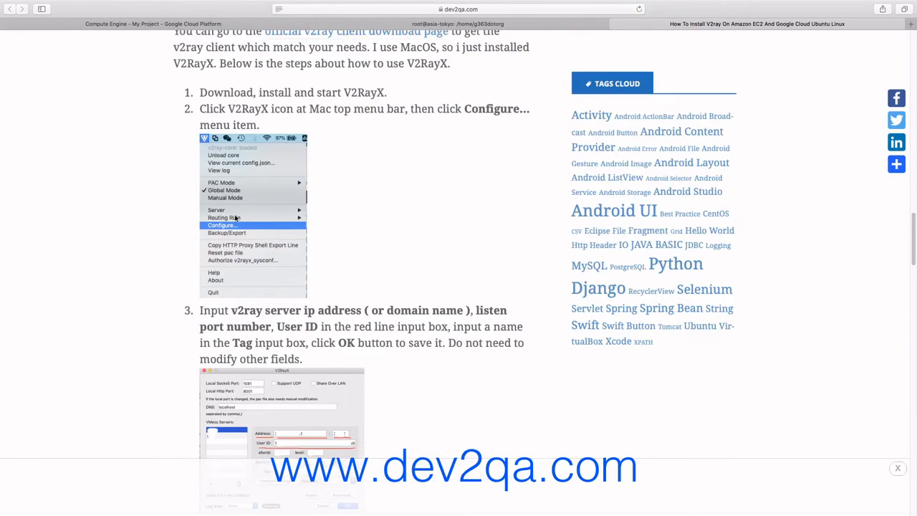
pyautogui.scroll(-3)
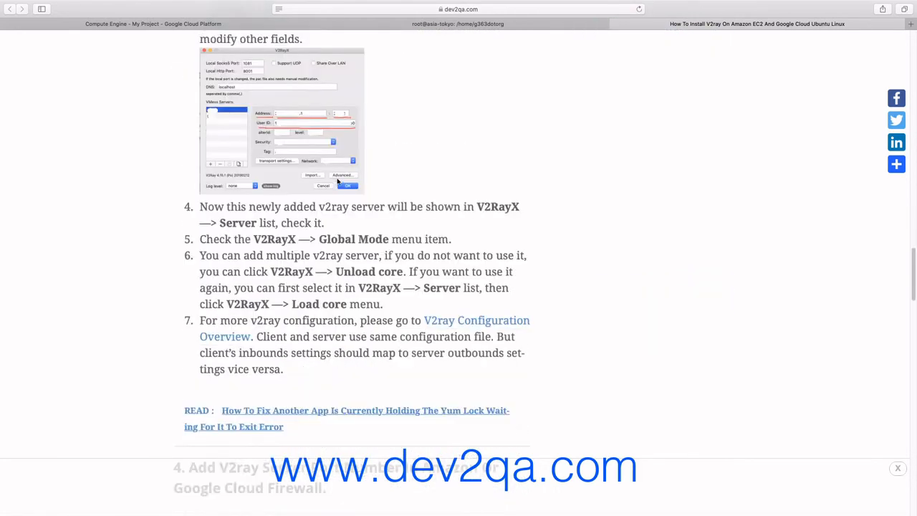
pyautogui.scroll(-3)
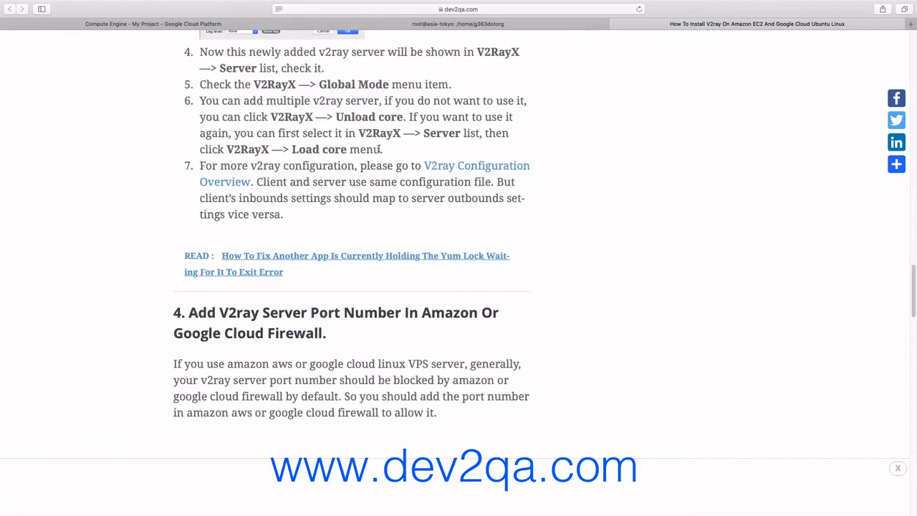
pyautogui.scroll(3)
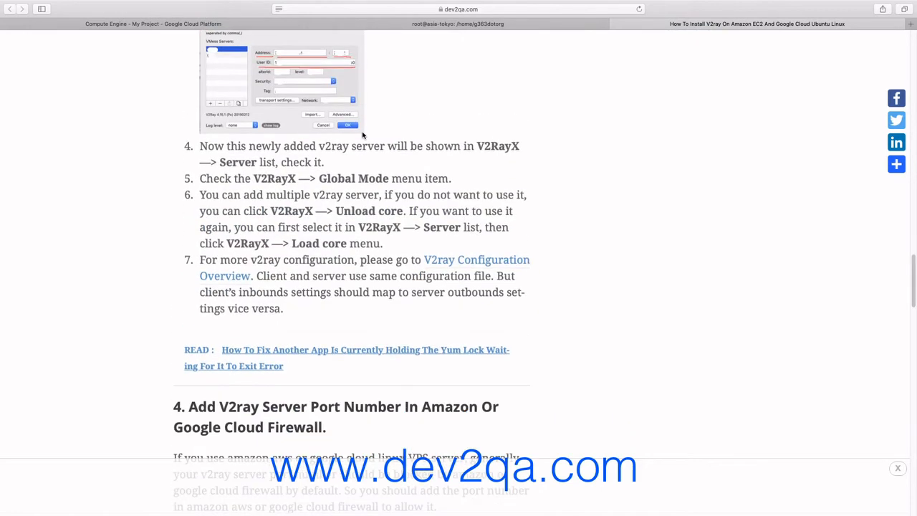
pyautogui.scroll(-3)
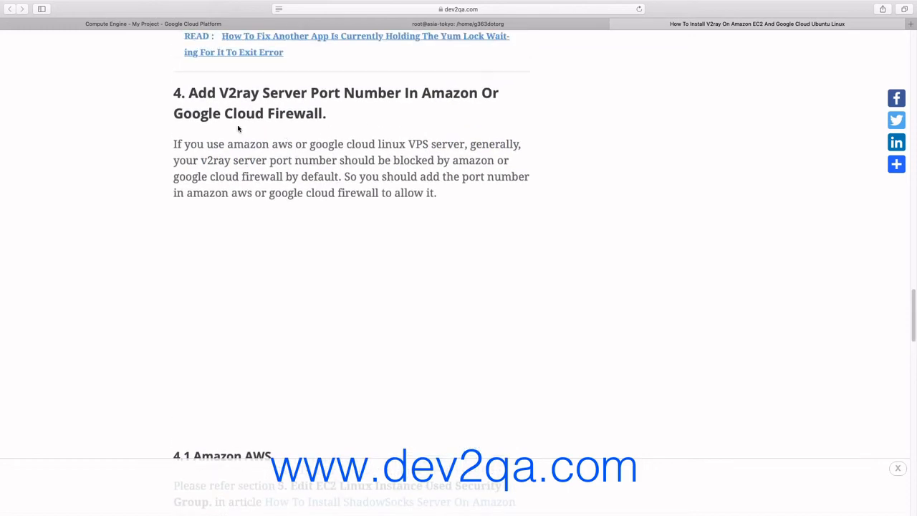
pyautogui.moveTo(298, 97)
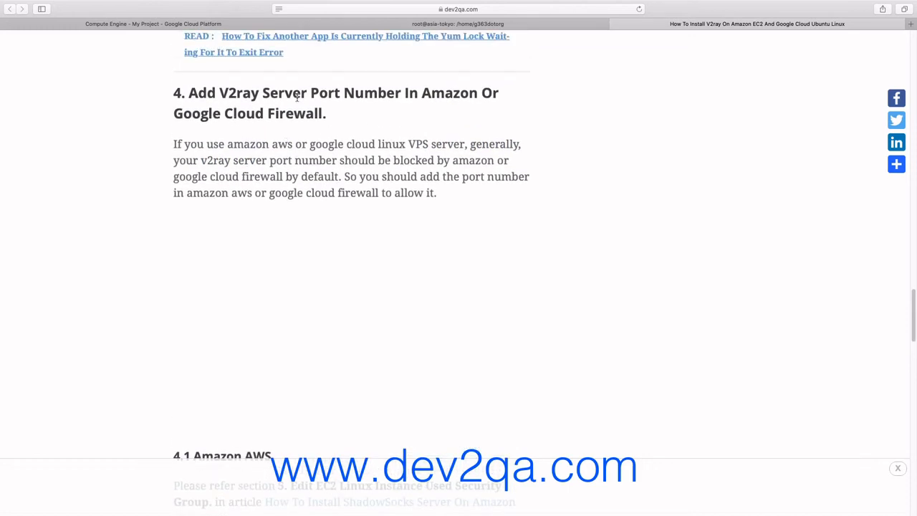
pyautogui.moveTo(256, 139)
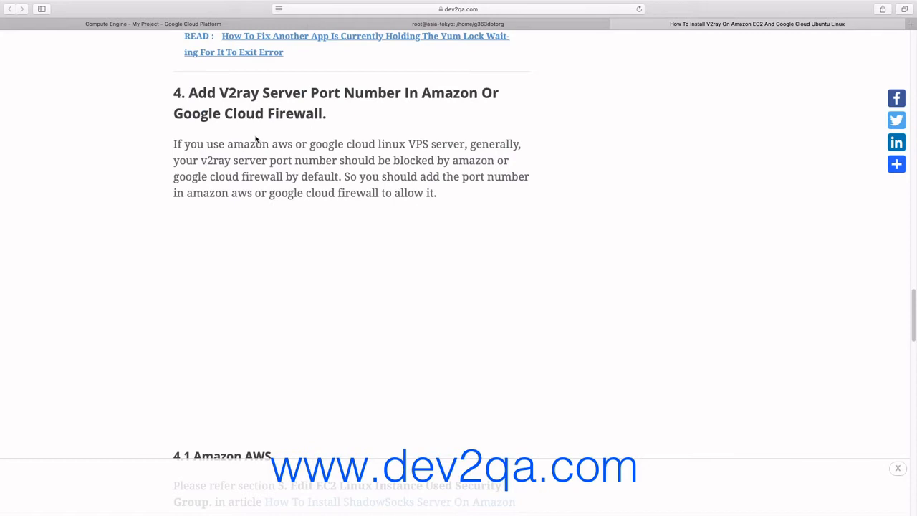
pyautogui.moveTo(351, 129)
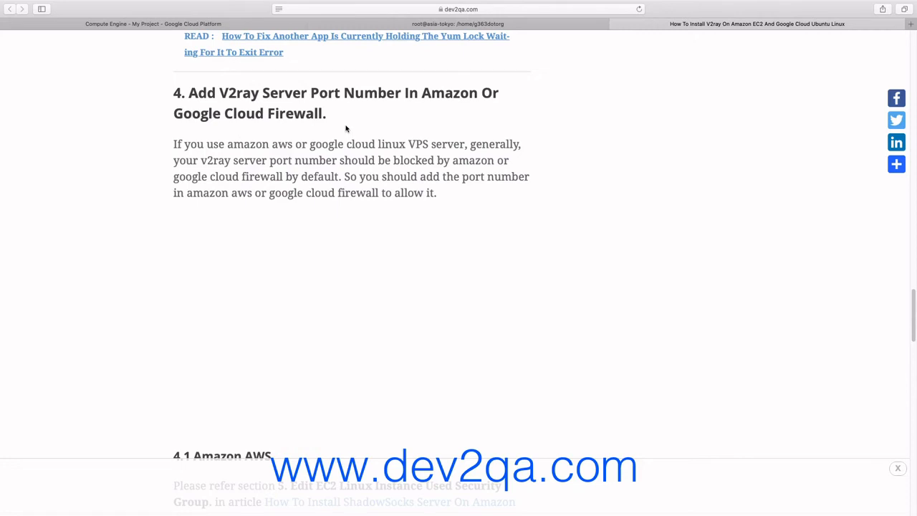
# Open the 'How To Install ShadowSocks On Google Cloud Linux' article in a new Safari tab.
pyautogui.scroll(-3)
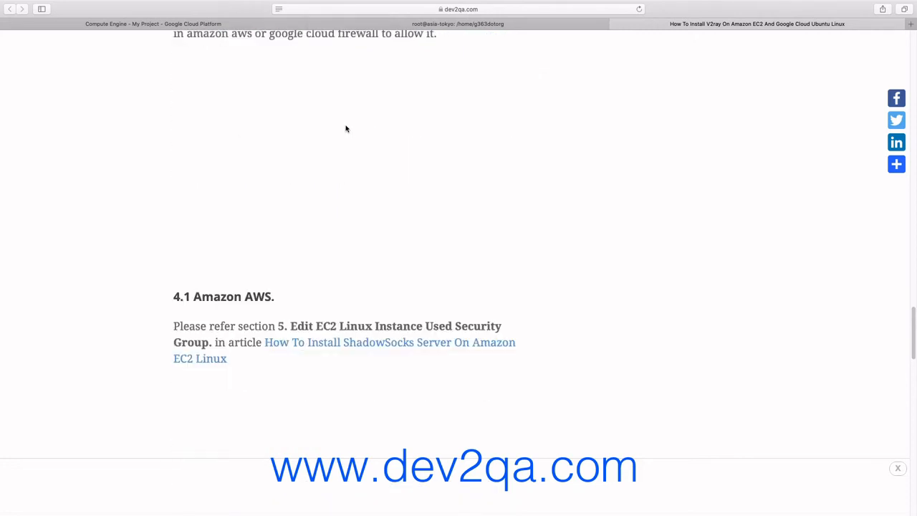
pyautogui.scroll(-3)
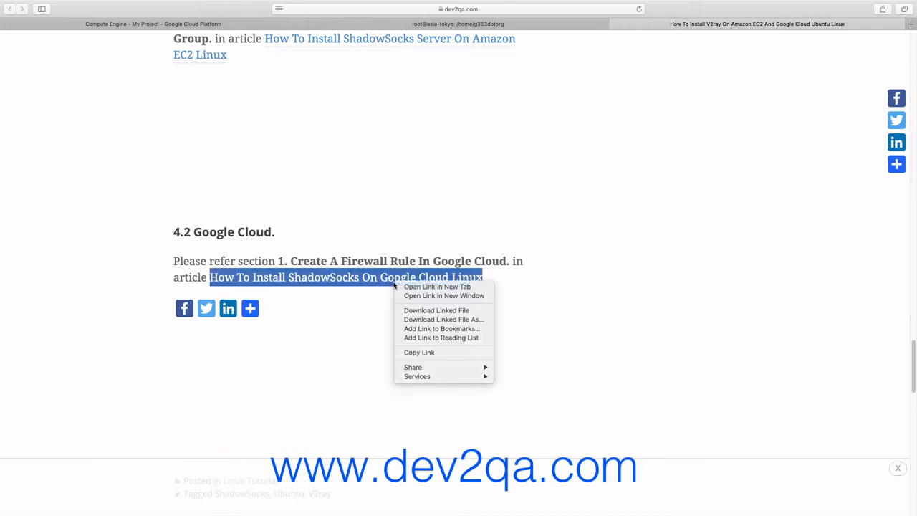
pyautogui.click(437, 286)
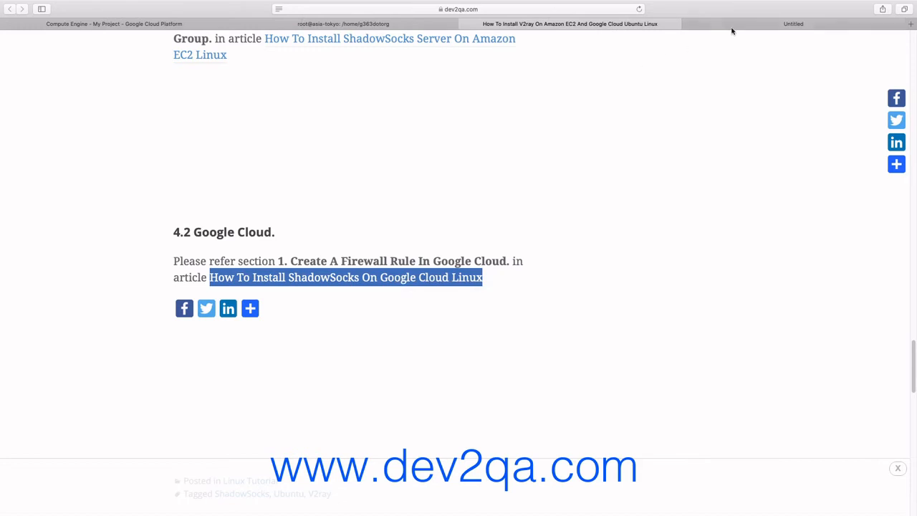
pyautogui.click(346, 278)
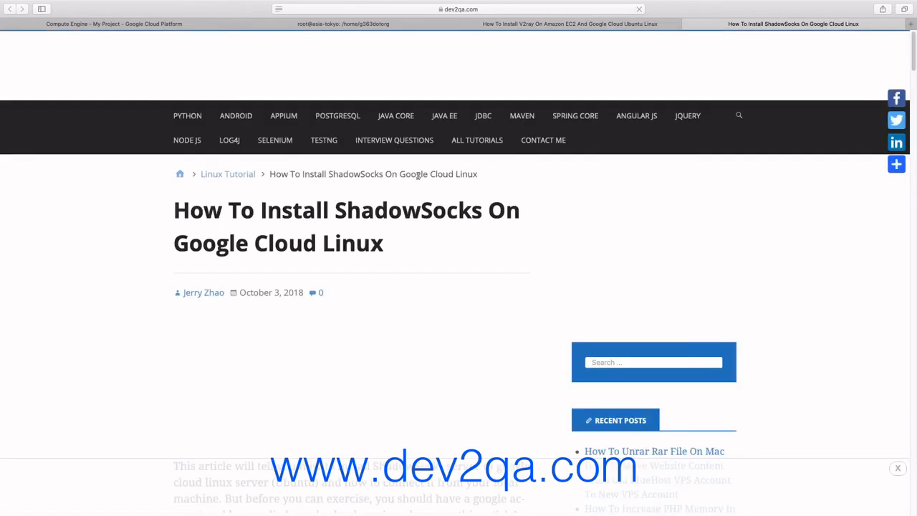
pyautogui.scroll(-3)
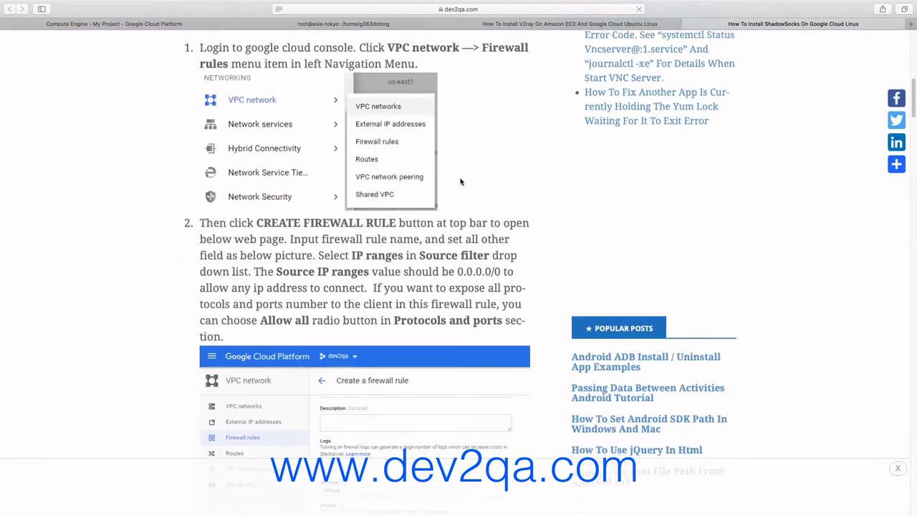
pyautogui.scroll(-3)
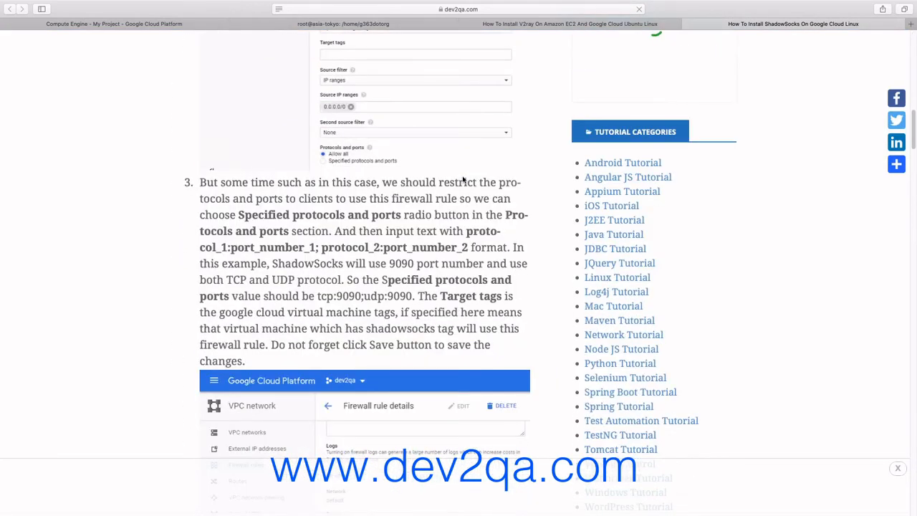
pyautogui.scroll(-3)
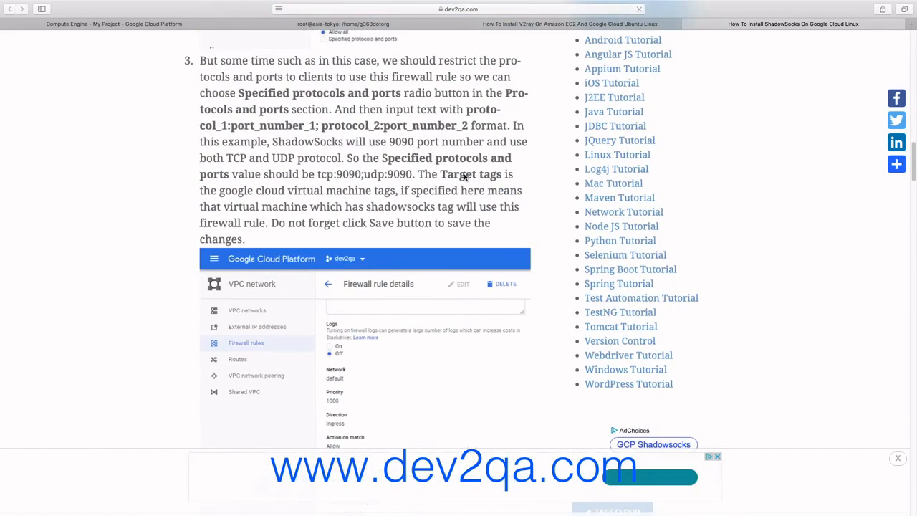
pyautogui.scroll(3)
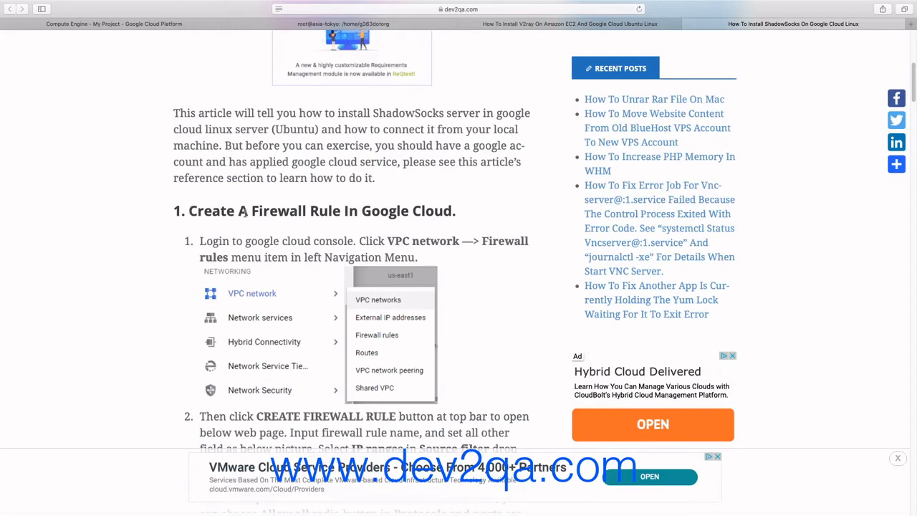
pyautogui.scroll(3)
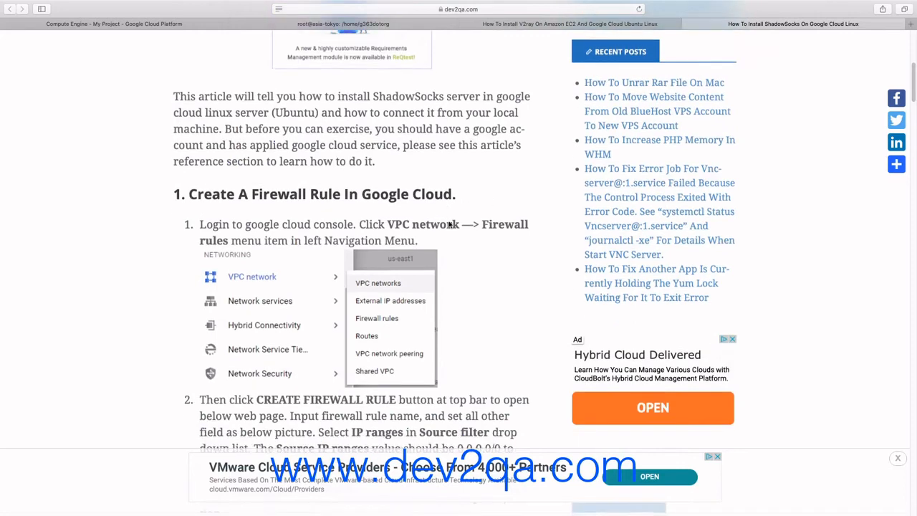
pyautogui.scroll(-3)
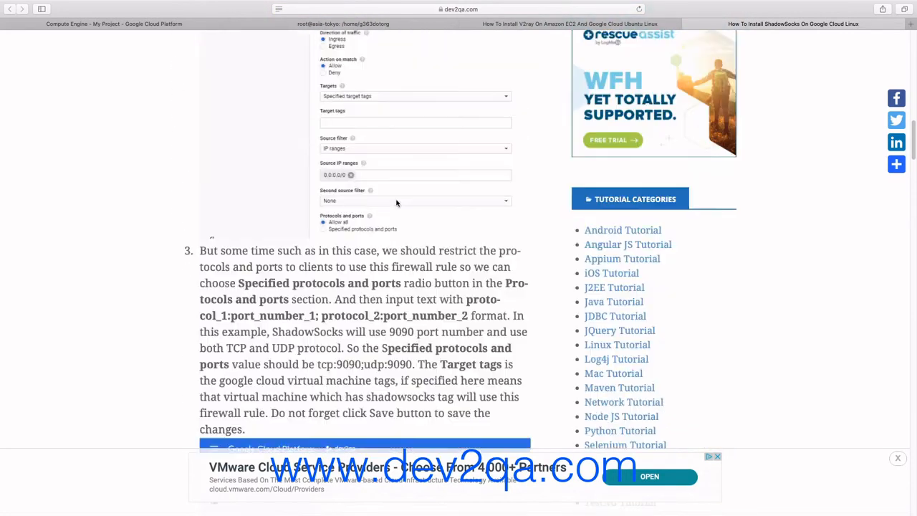
pyautogui.scroll(-3)
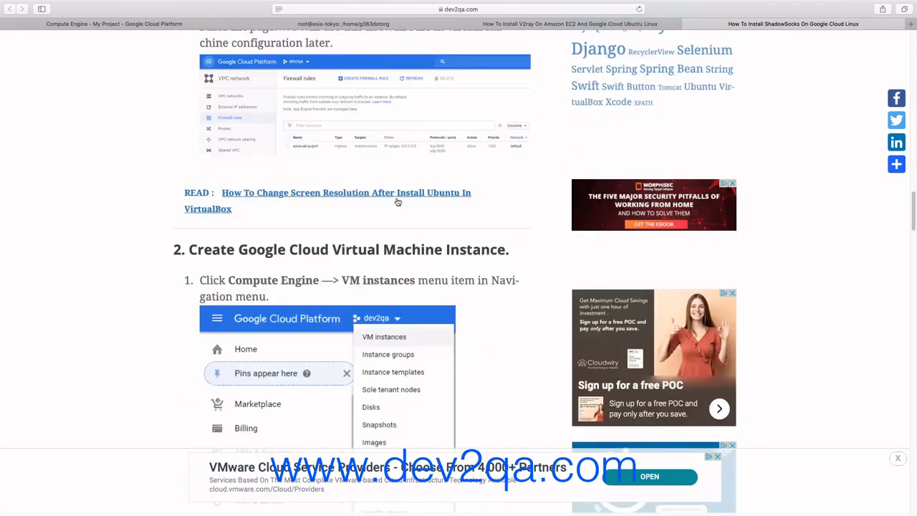
pyautogui.scroll(-3)
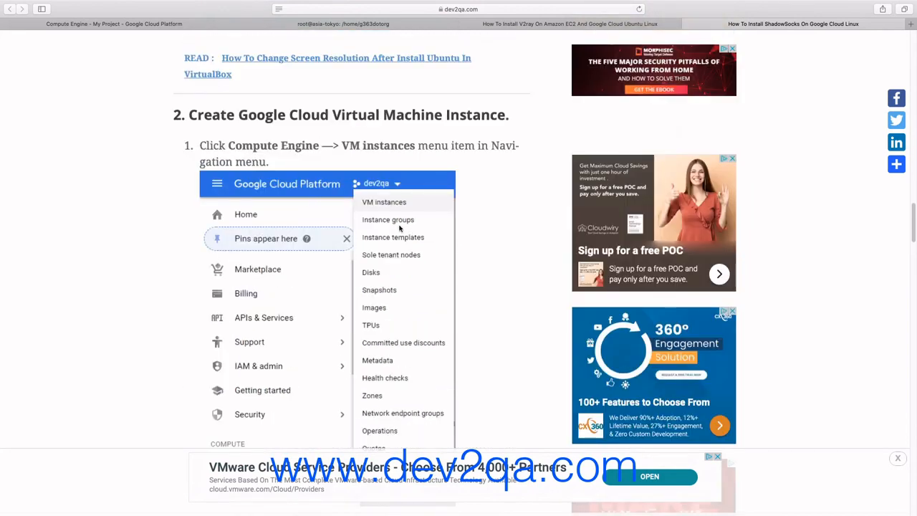
pyautogui.scroll(-3)
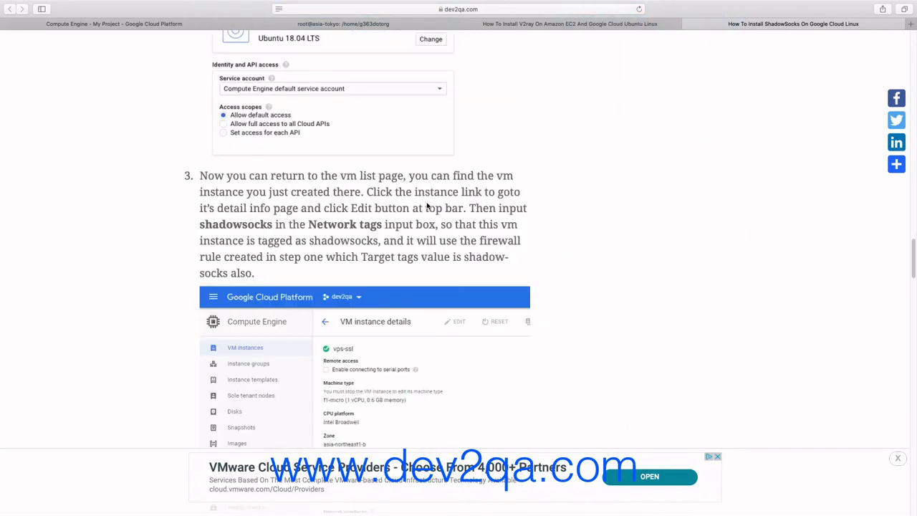
pyautogui.scroll(-3)
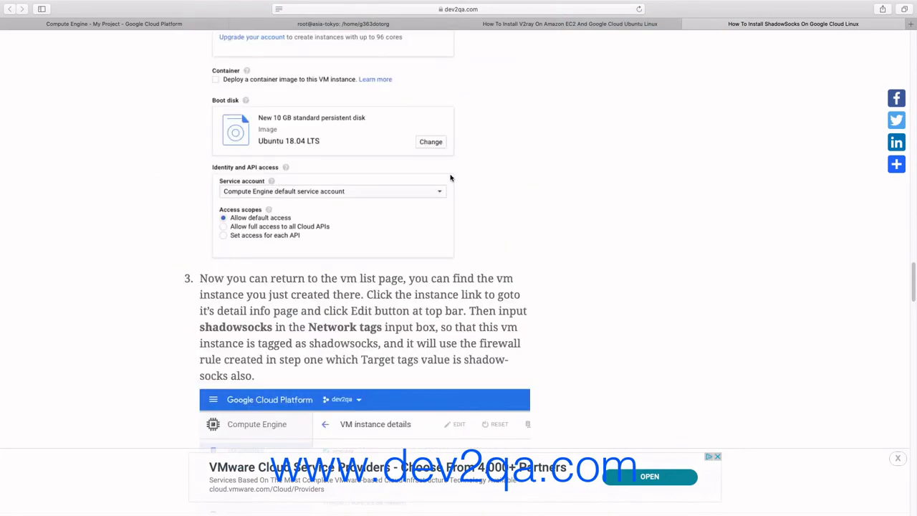
pyautogui.scroll(3)
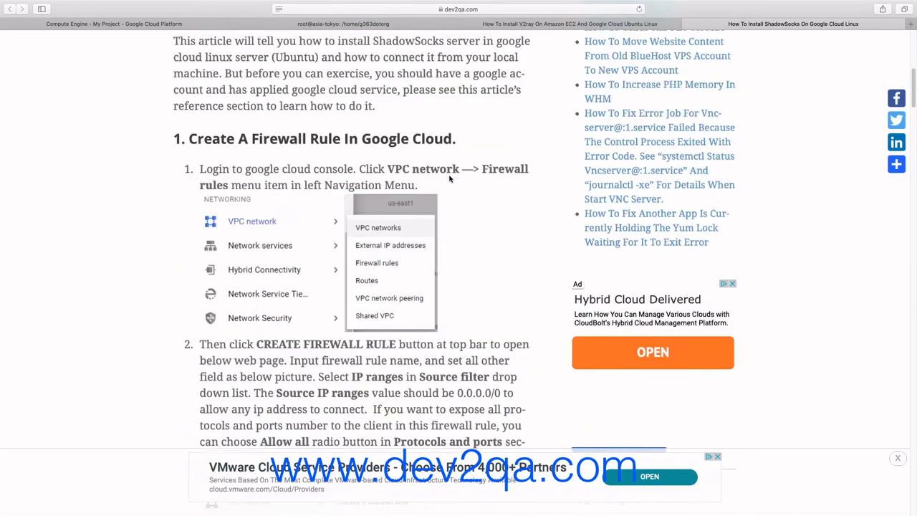
pyautogui.scroll(3)
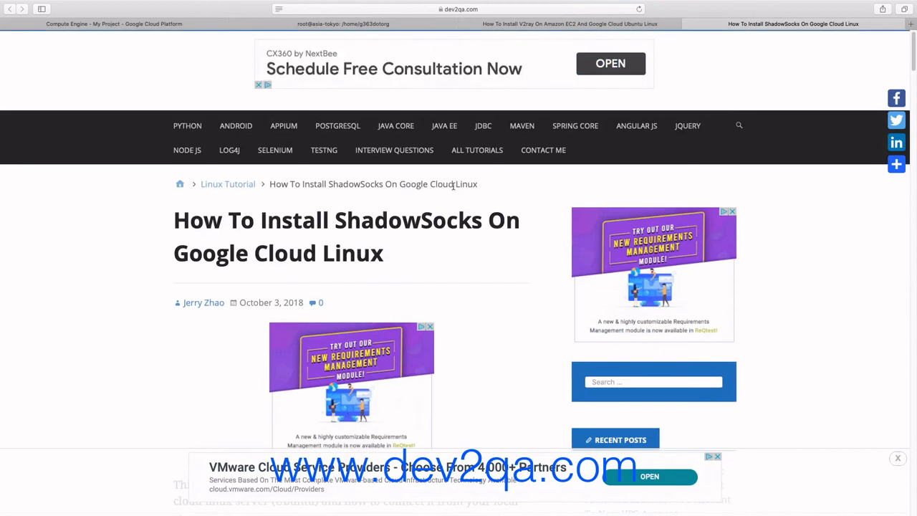
# Reveal the ShadowSocks article's full URL in the address bar, then dismiss the popup.
pyautogui.click(458, 9)
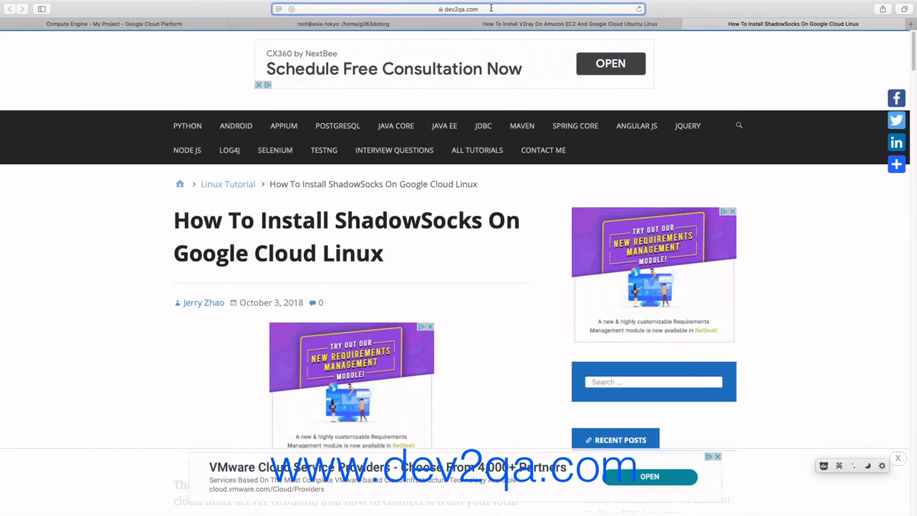
pyautogui.click(459, 9)
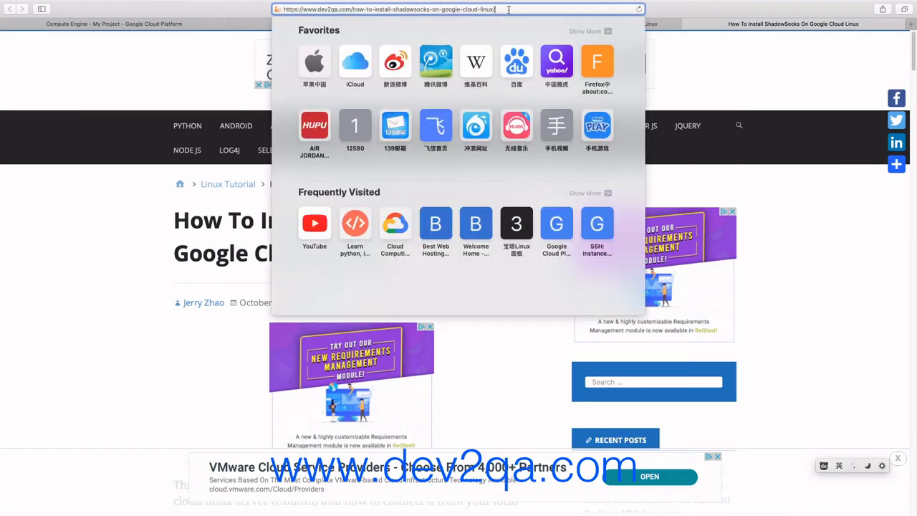
pyautogui.moveTo(327, 51)
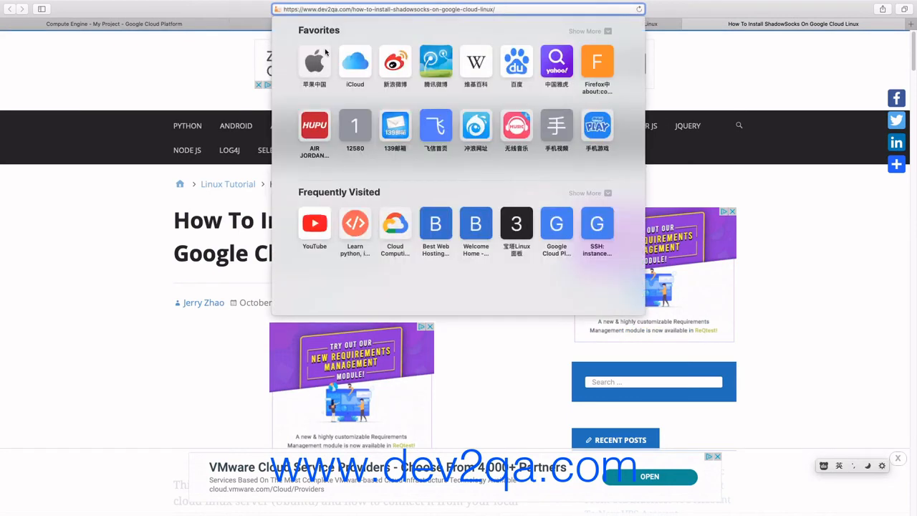
pyautogui.click(106, 252)
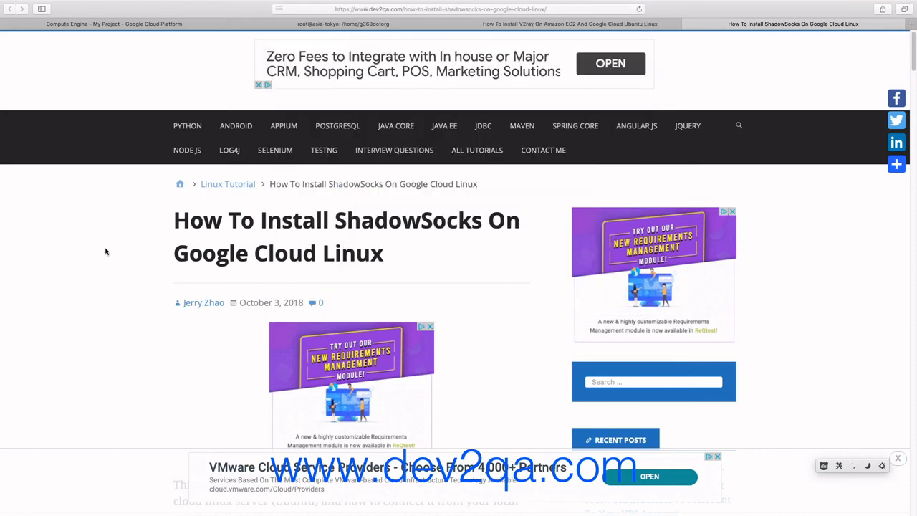